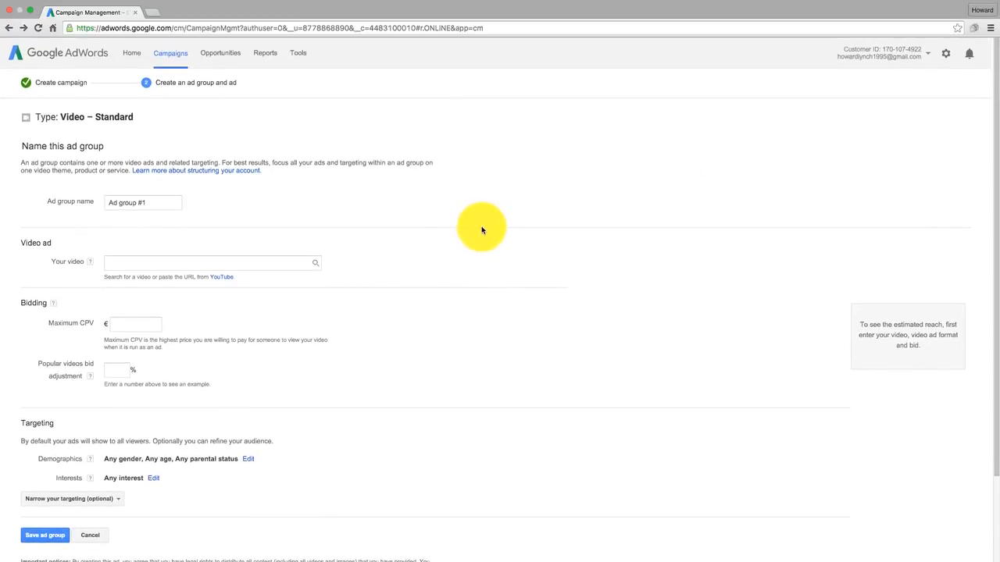
{"action": "mouse_move", "coordinate": [471, 218]}
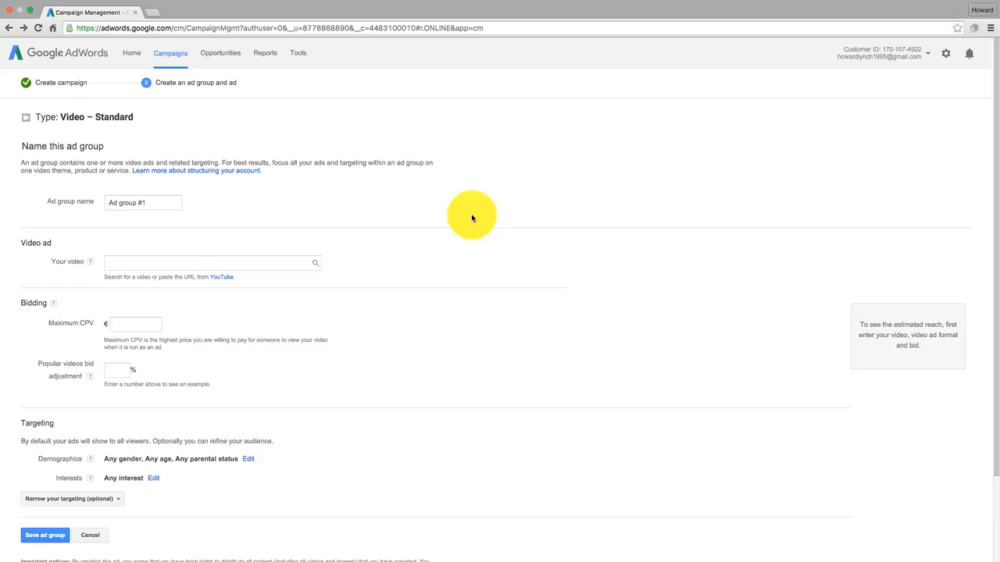
{"action": "mouse_move", "coordinate": [131, 53]}
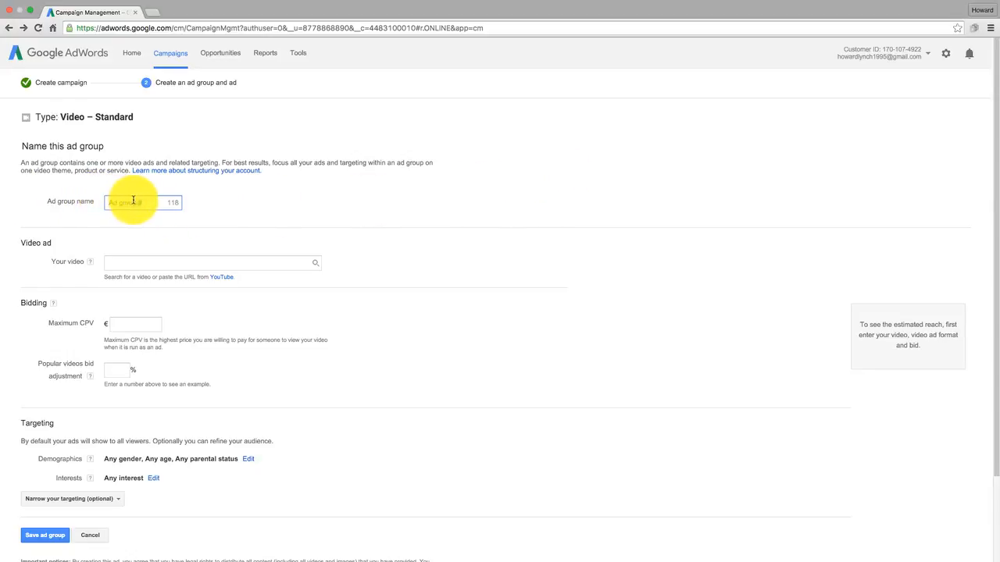
Type 'Ad group 1' as the ad group name and scroll down.
{"action": "type", "text": "Ad group 1"}
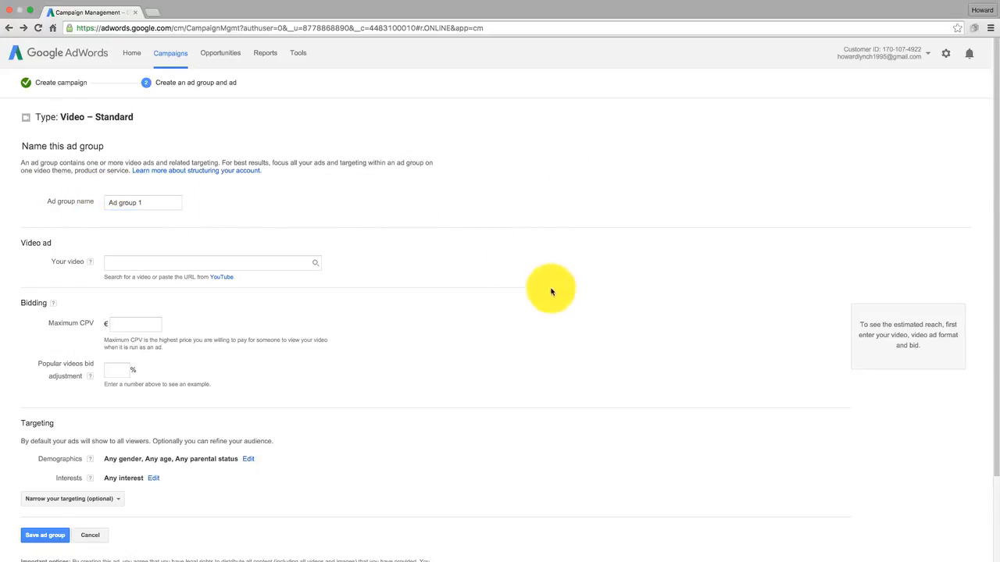
{"action": "scroll", "scroll_direction": "down", "scroll_amount": 3}
{"action": "type", "text": "you"}
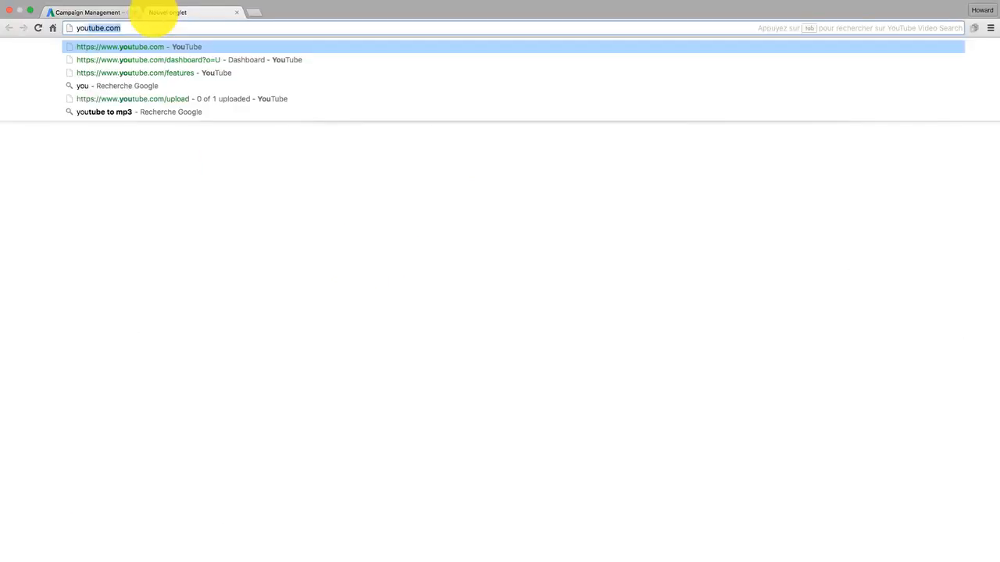
Open the 'Affiliate Marketing in 30 Minutes' video from the YouTube channel dashboard.
{"action": "left_click", "coordinate": [139, 46]}
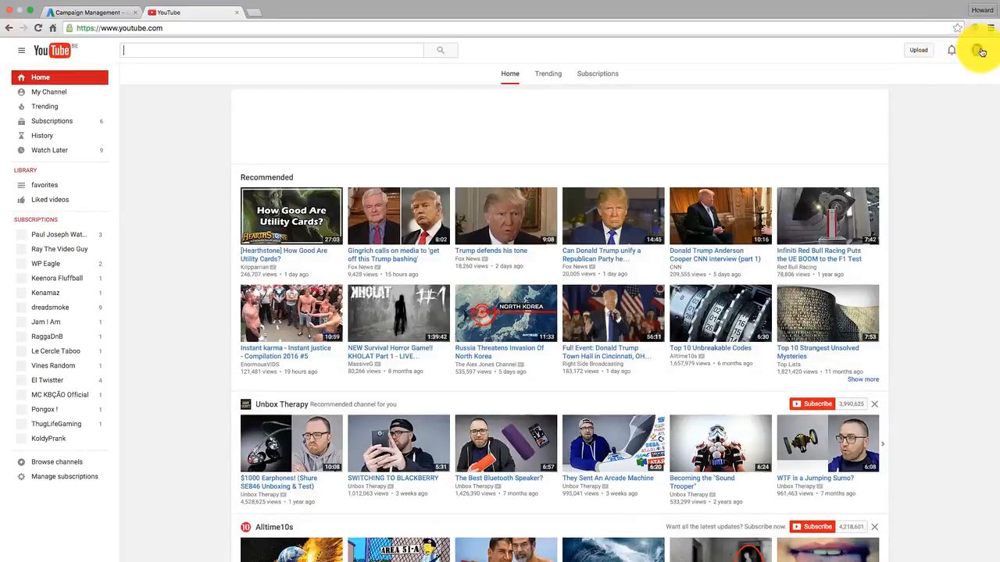
{"action": "left_click", "coordinate": [976, 50]}
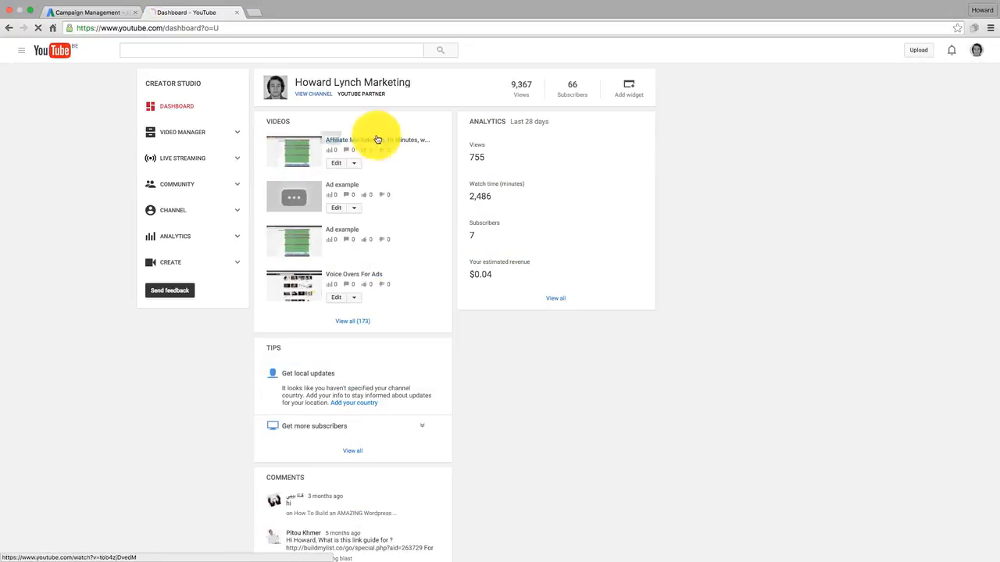
{"action": "left_click", "coordinate": [378, 140]}
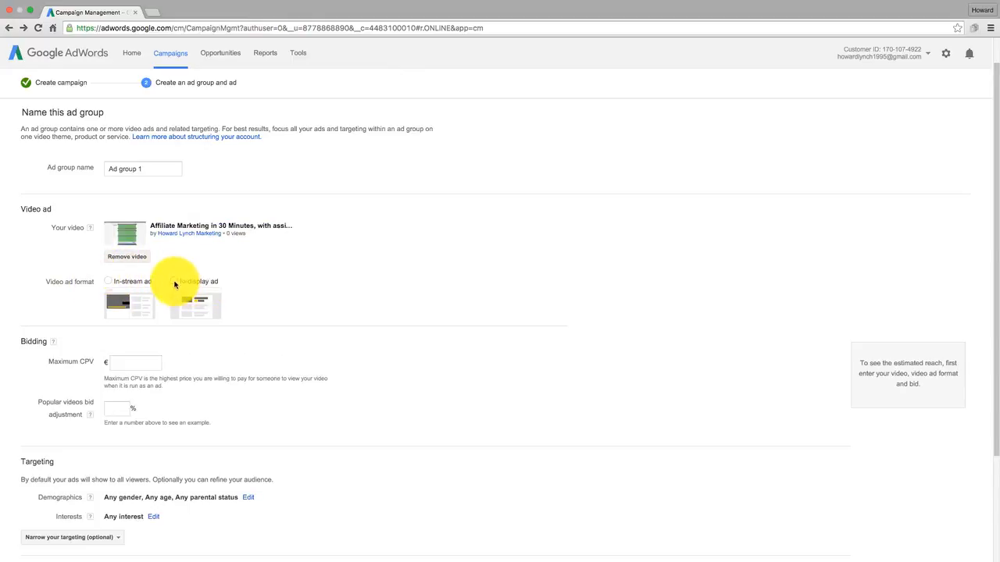
Select the in-display ad format after trying in-stream, and scroll to its settings.
{"action": "left_click", "coordinate": [174, 281]}
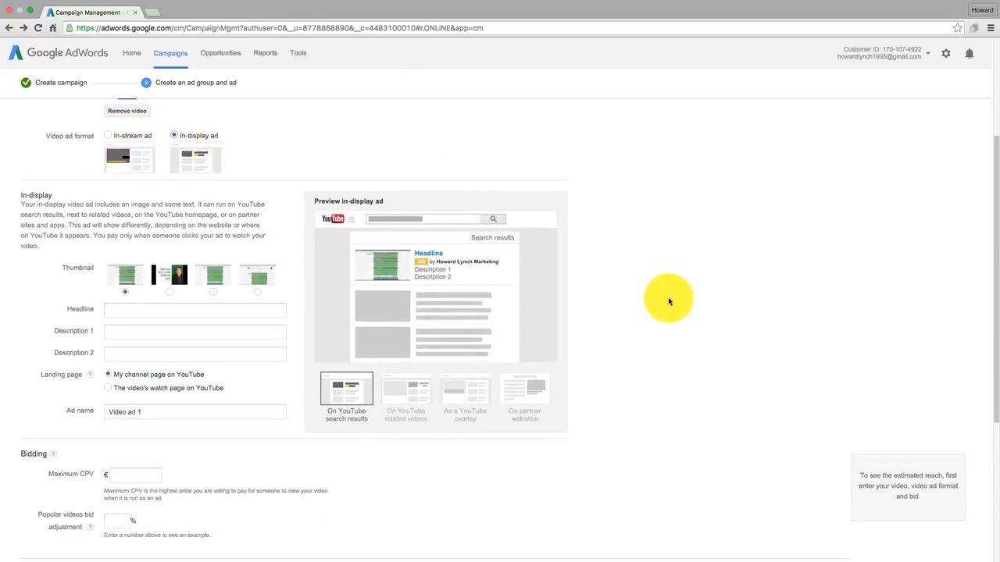
{"action": "left_click", "coordinate": [108, 135]}
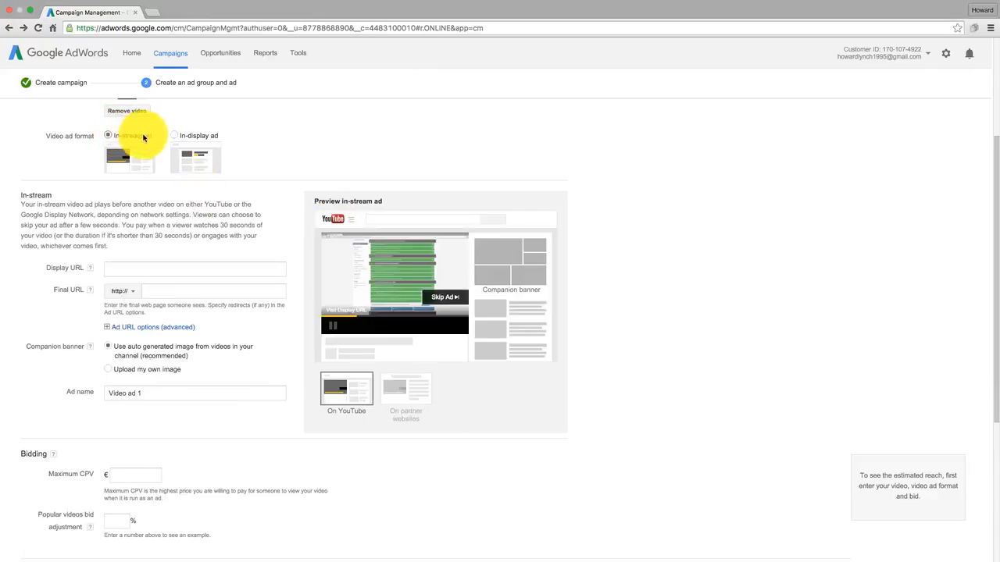
{"action": "left_click", "coordinate": [173, 135]}
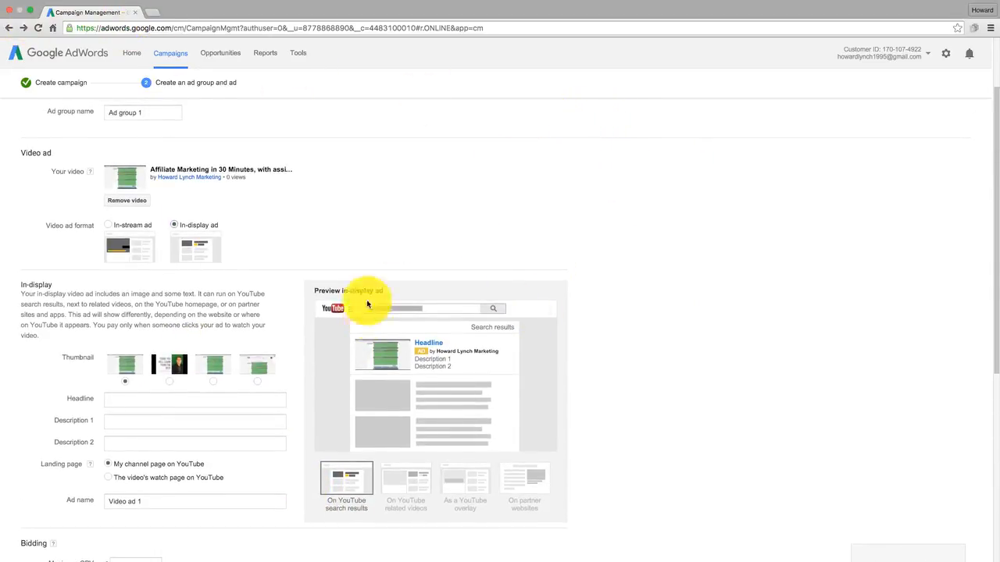
{"action": "scroll", "scroll_direction": "down", "scroll_amount": 3}
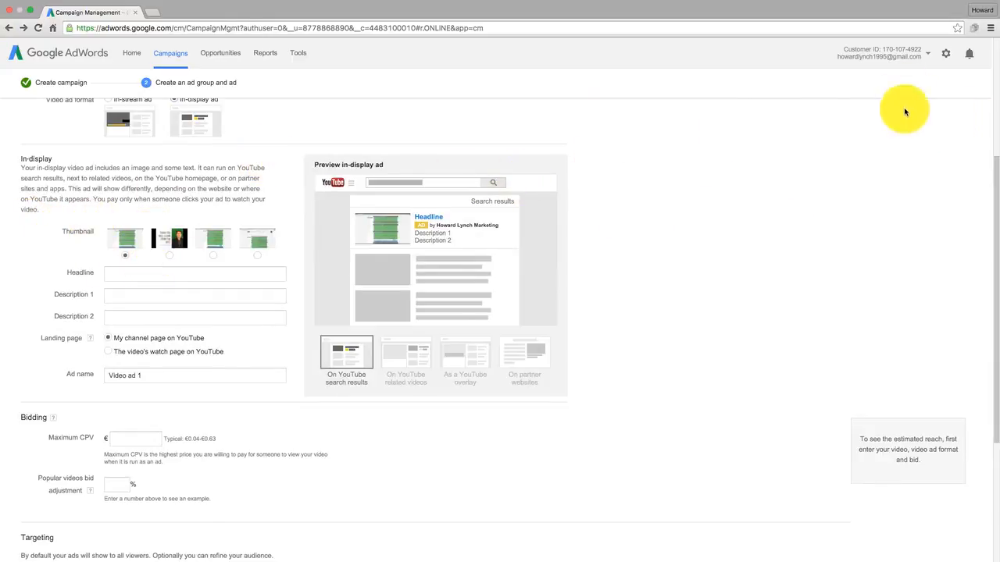
{"action": "mouse_move", "coordinate": [786, 217]}
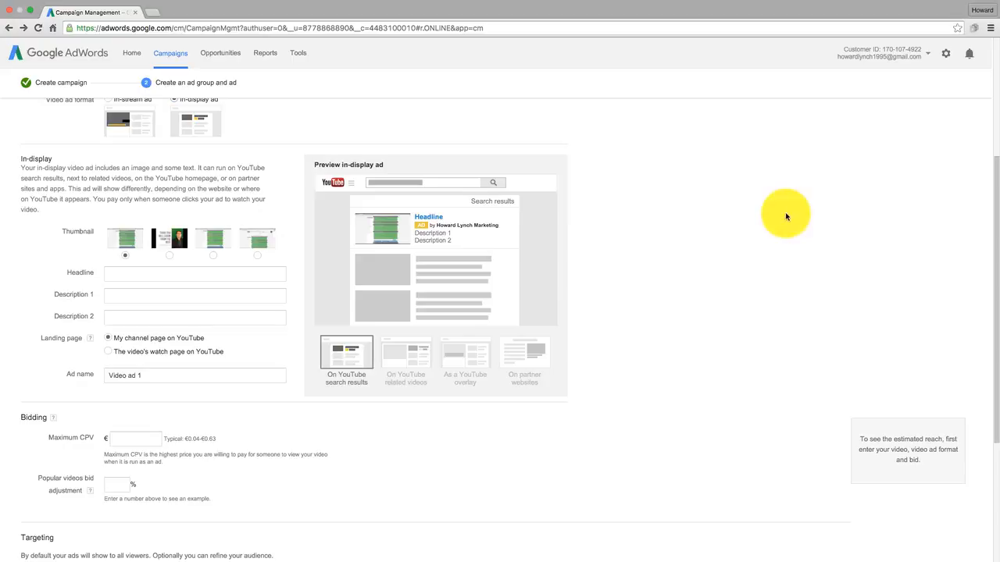
{"action": "mouse_move", "coordinate": [752, 186]}
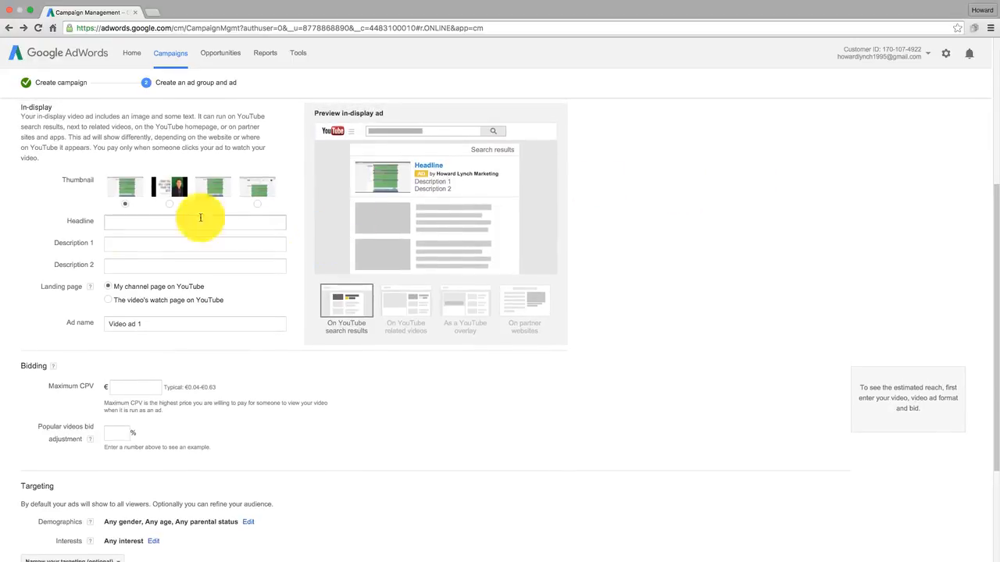
Enter 'Aff Marketing is Easy ?' as the in-display ad headline.
{"action": "left_click", "coordinate": [194, 223]}
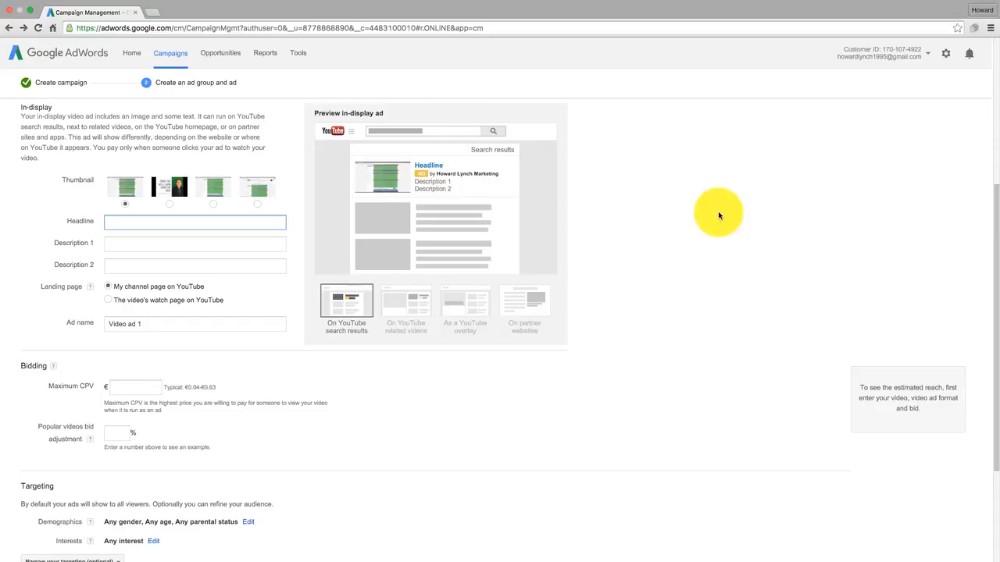
{"action": "type", "text": "Affiliate Marketing"}
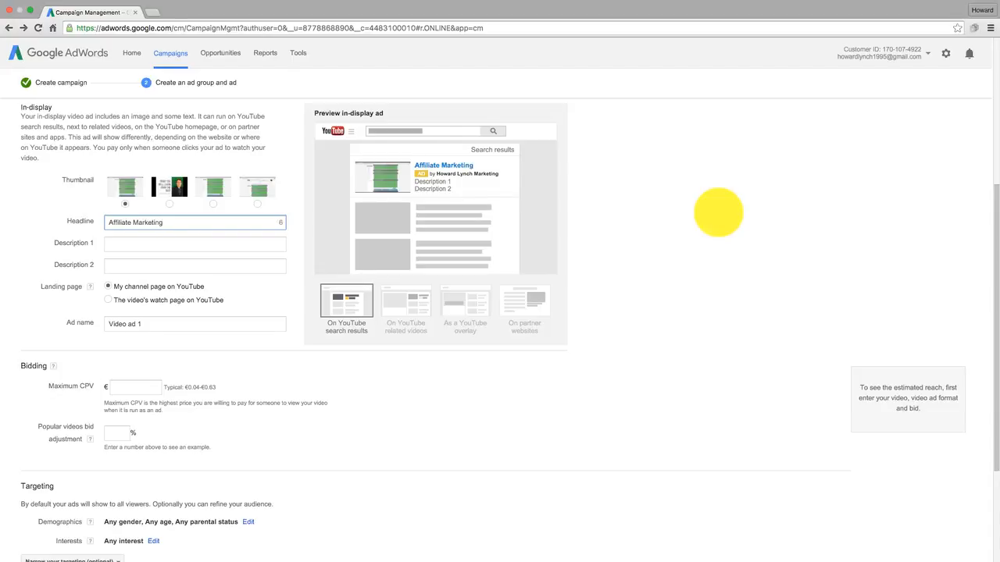
{"action": "type", "text": "Affi"}
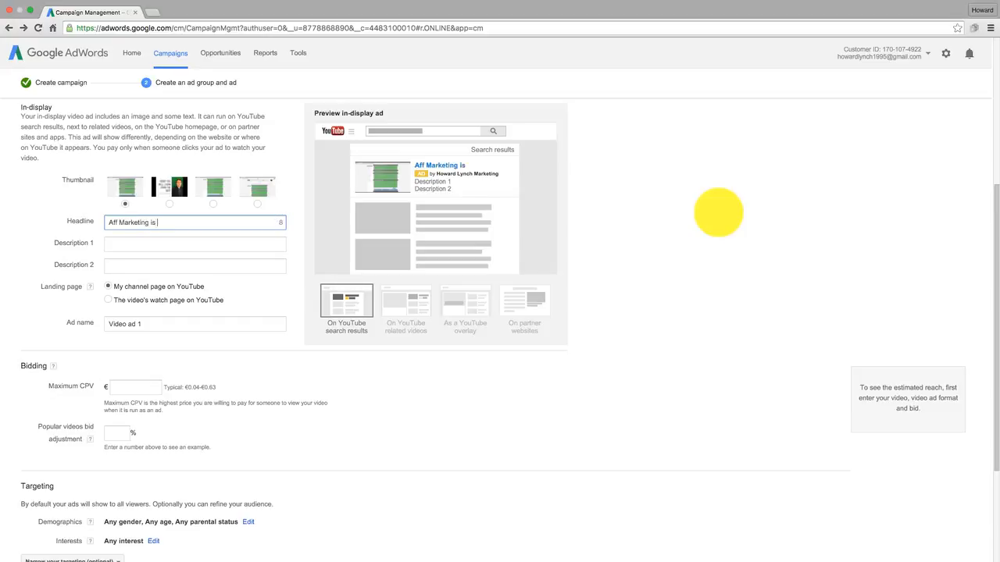
{"action": "type", "text": "Easy"}
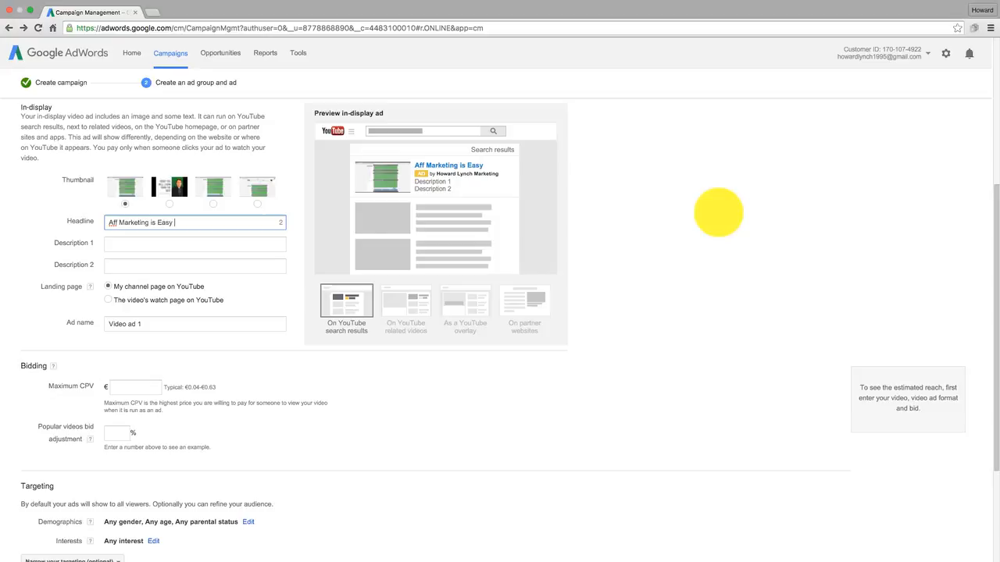
{"action": "type", "text": "?"}
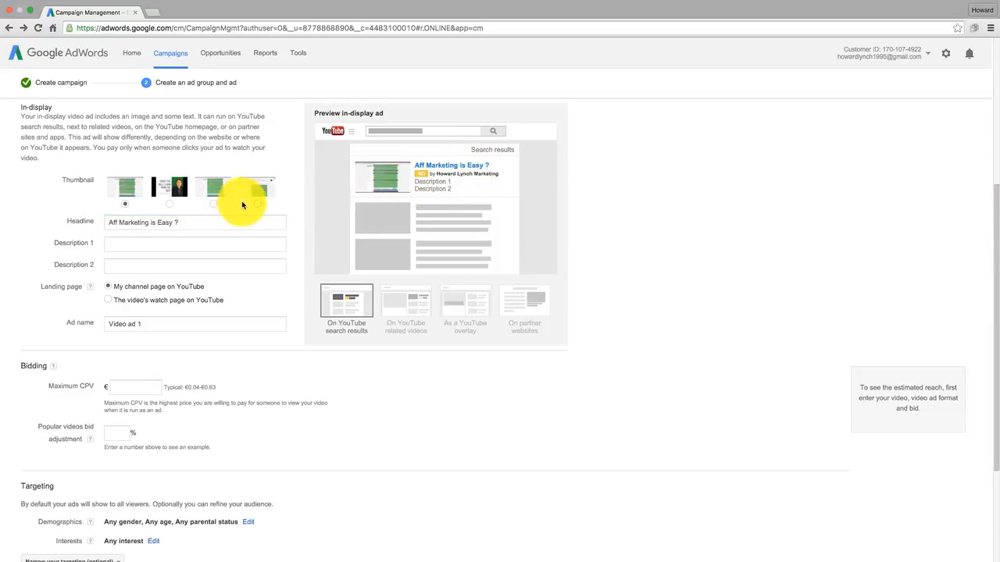
{"action": "left_click", "coordinate": [194, 244]}
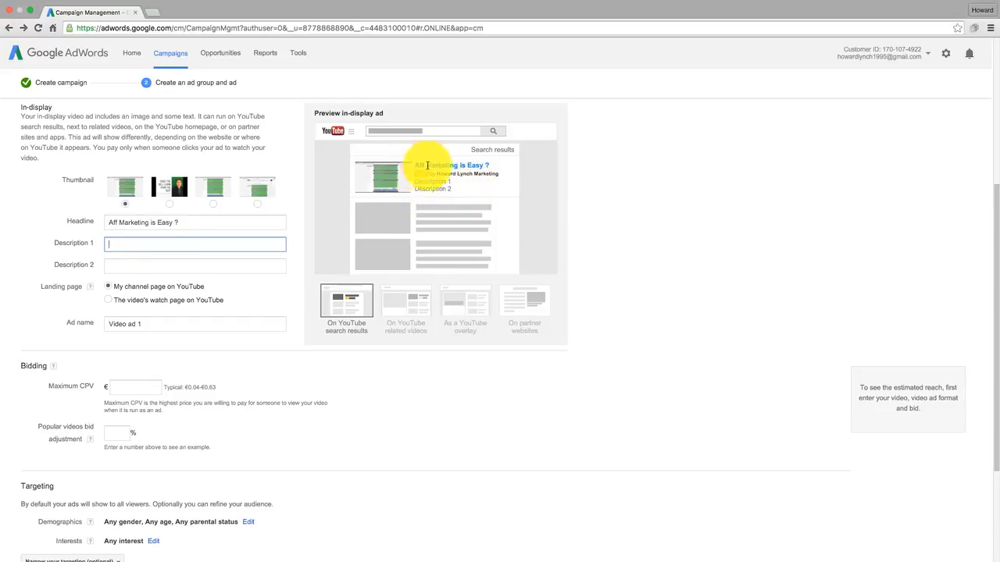
{"action": "mouse_move", "coordinate": [577, 167]}
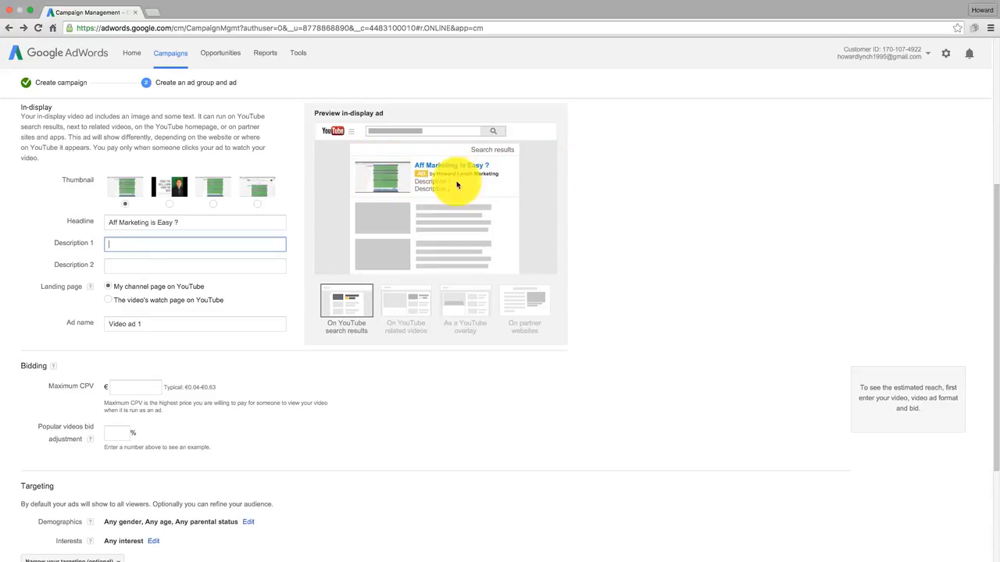
{"action": "mouse_move", "coordinate": [653, 189]}
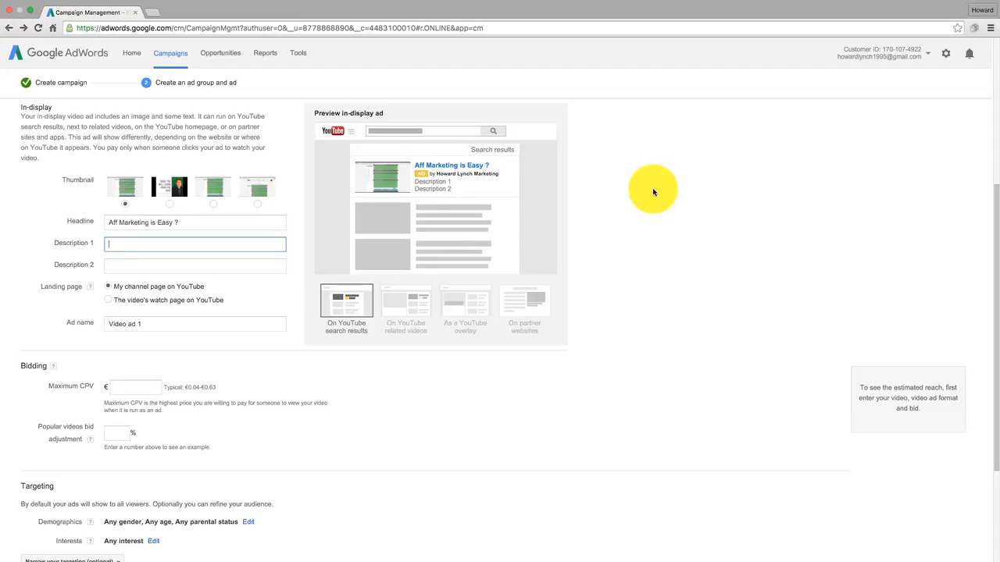
{"action": "type", "text": "Howard shows you"}
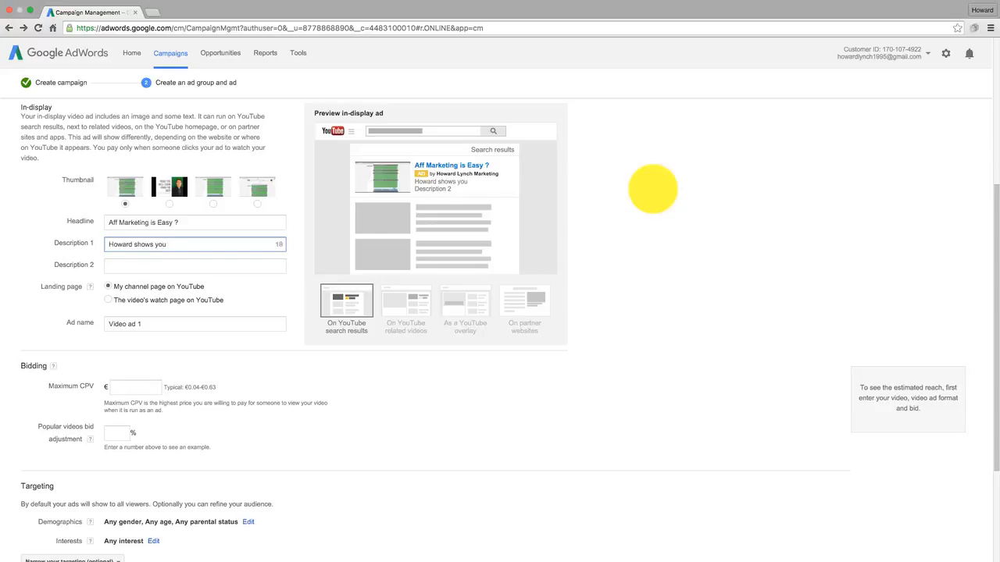
{"action": "type", "text": "over the shoulder"}
{"action": "left_click", "coordinate": [195, 265]}
{"action": "type", "text": "how he runs his"}
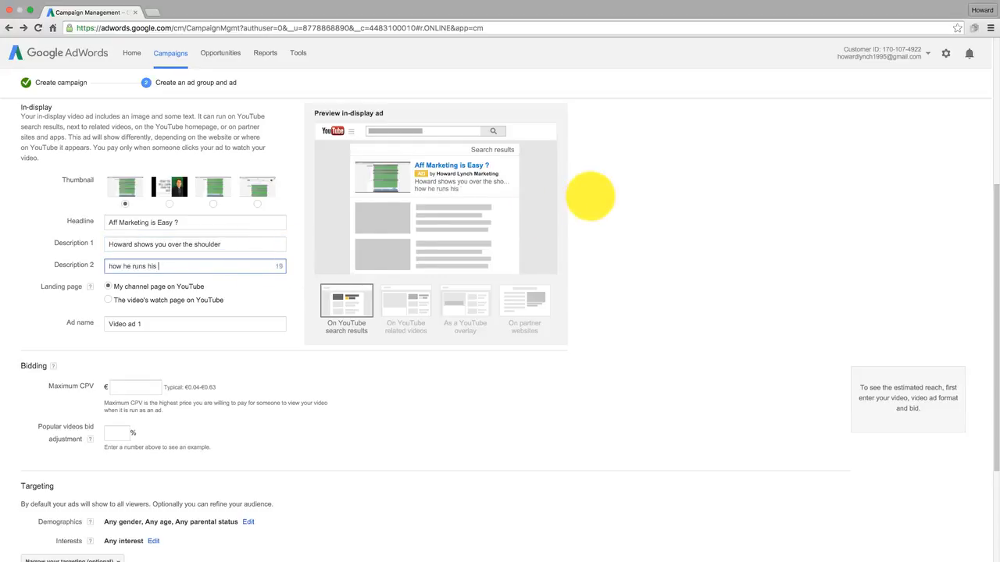
{"action": "type", "text": "businesses"}
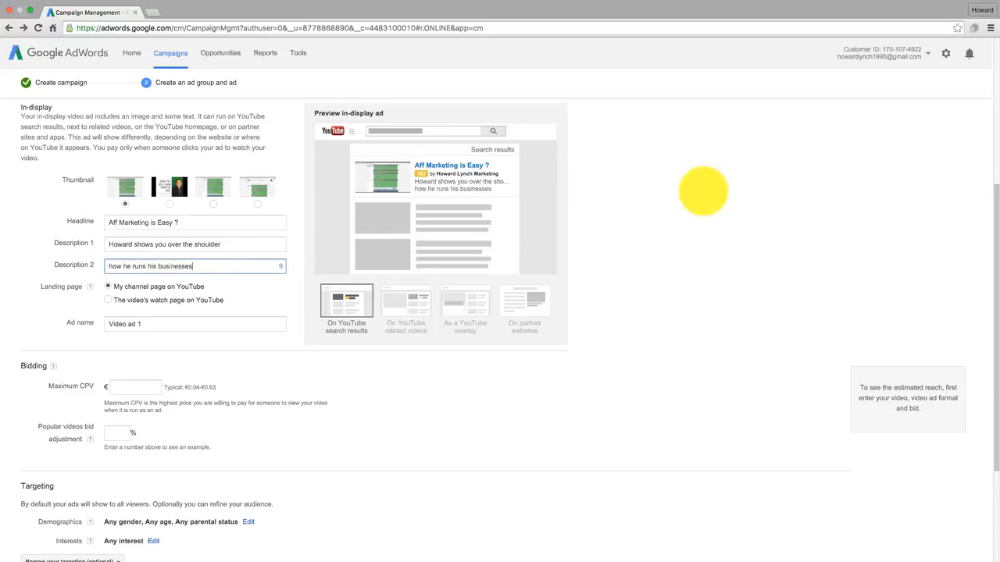
{"action": "type", "text": "-click"}
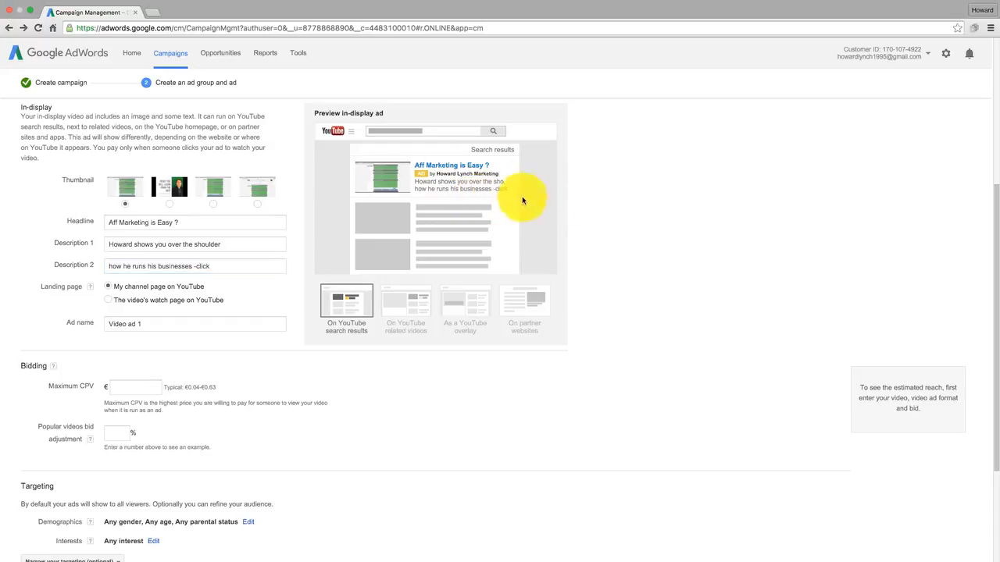
{"action": "mouse_move", "coordinate": [507, 199]}
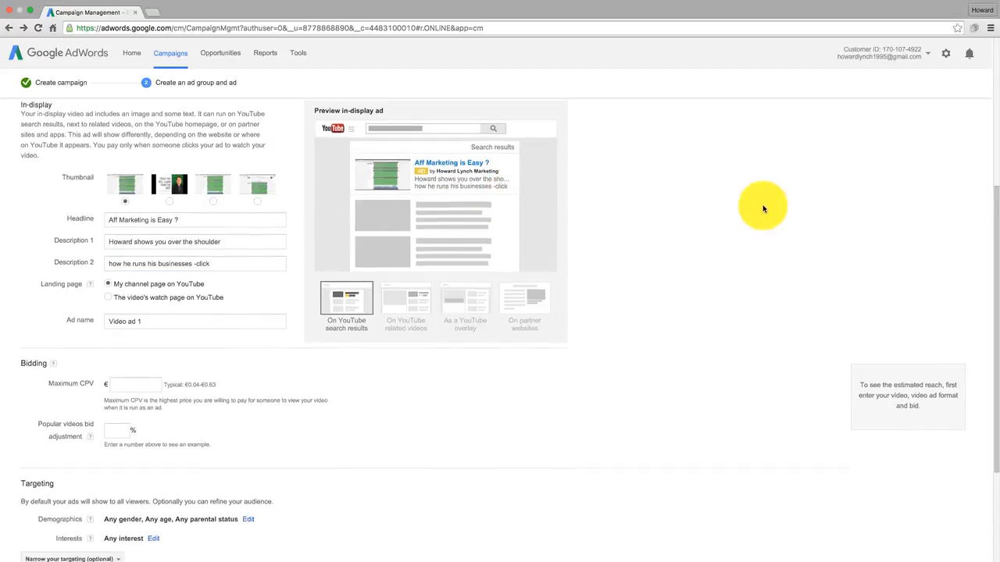
Set the landing page to the video's watch page on YouTube.
{"action": "scroll", "scroll_direction": "down", "scroll_amount": 3}
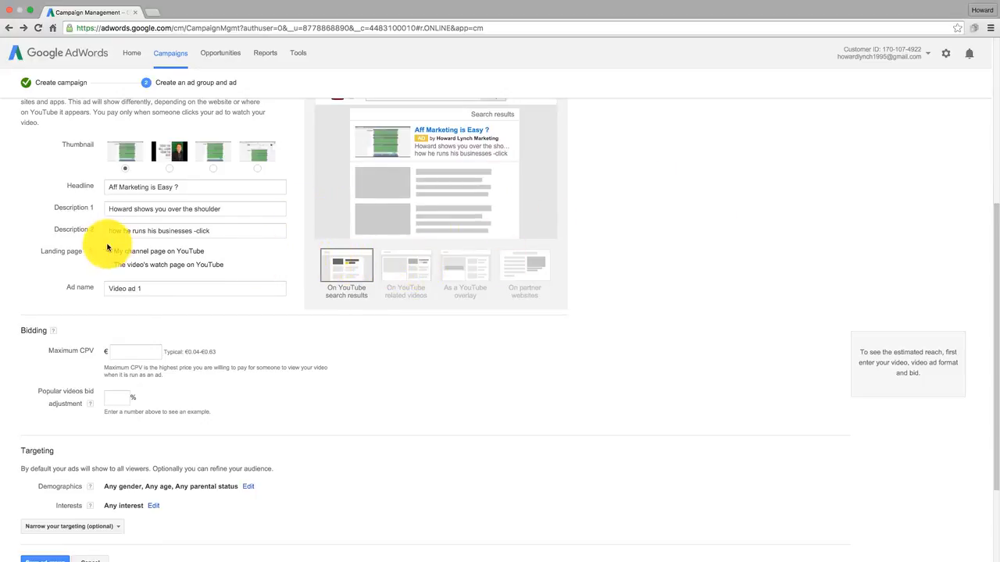
{"action": "left_click", "coordinate": [108, 251]}
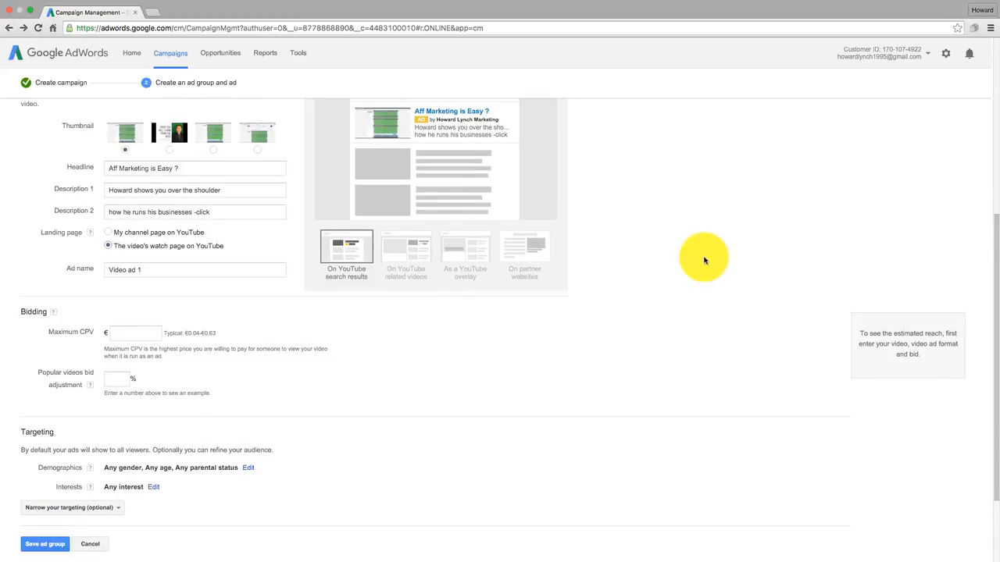
{"action": "mouse_move", "coordinate": [595, 258]}
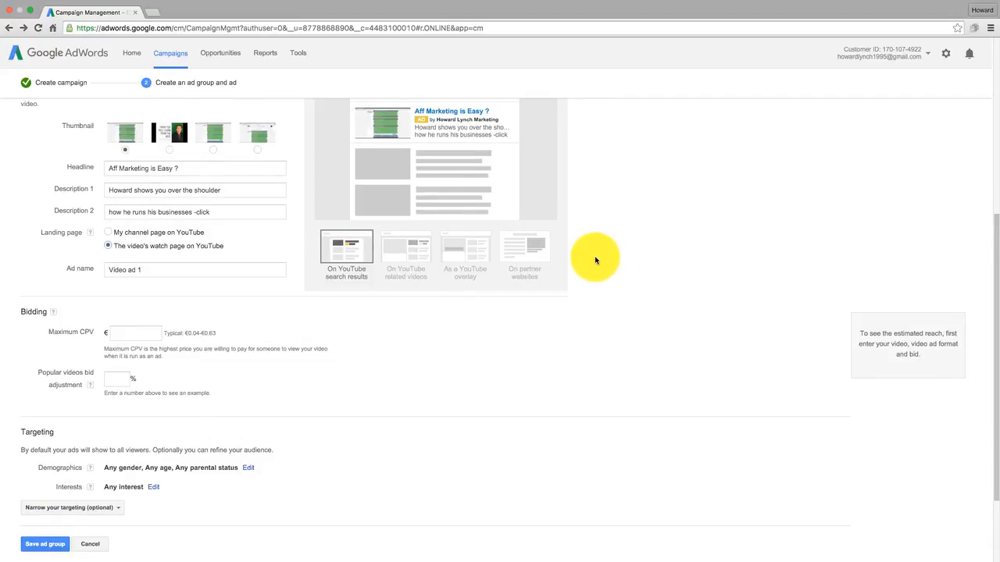
Enter a maximum CPV bid of .01 (€0.01) in the Bidding section.
{"action": "scroll", "scroll_direction": "down", "scroll_amount": 3}
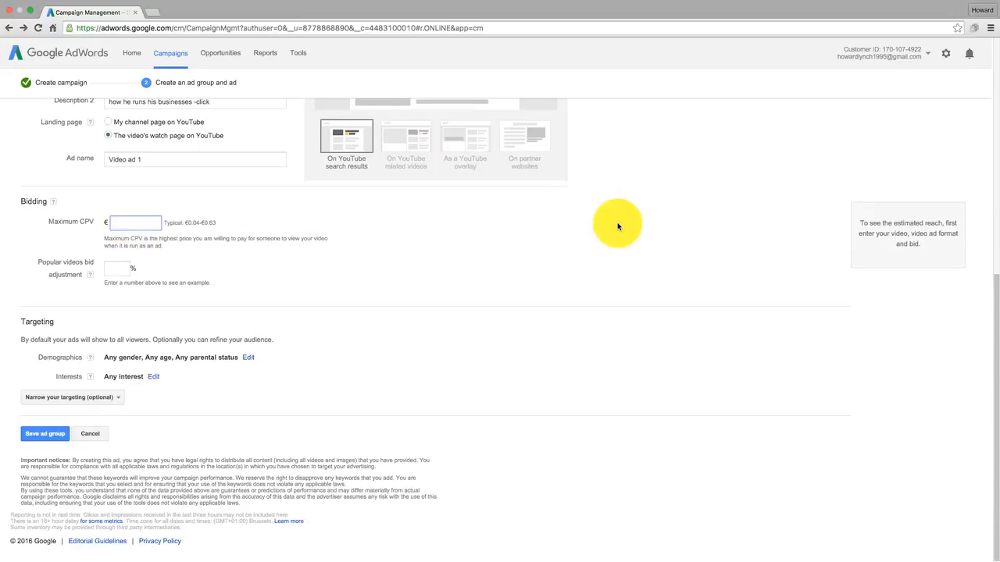
{"action": "mouse_move", "coordinate": [187, 223]}
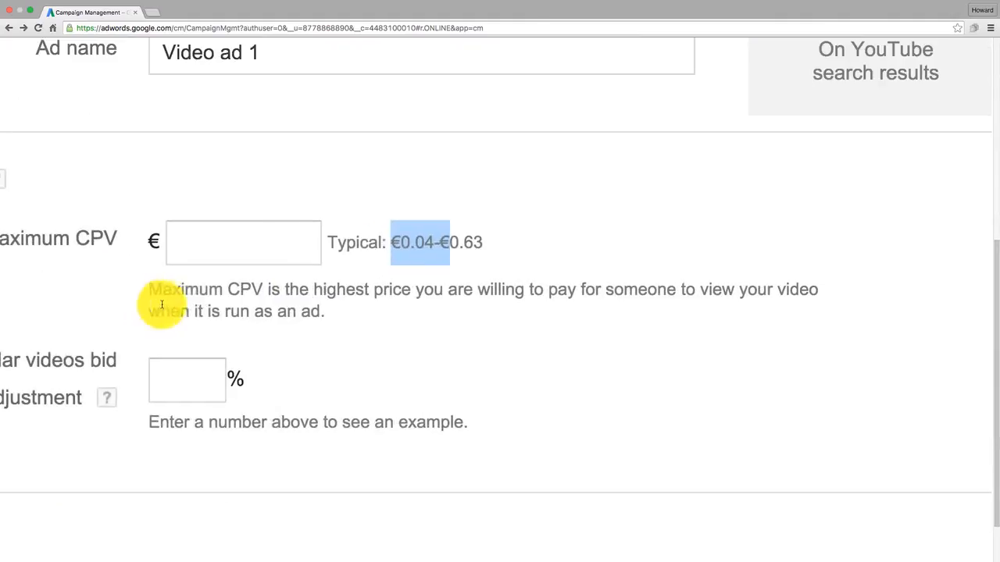
{"action": "scroll", "scroll_direction": "down", "scroll_amount": 3}
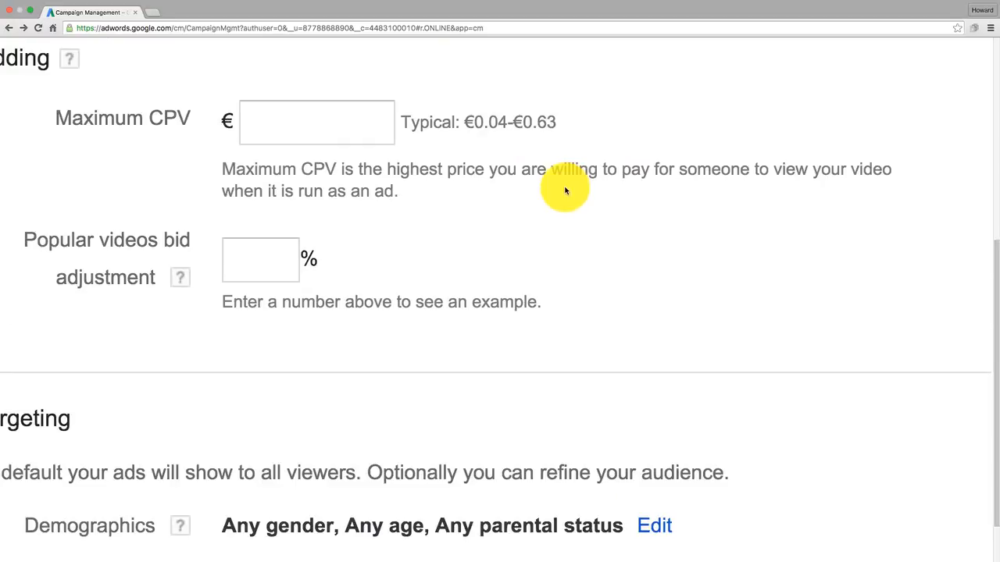
{"action": "left_click", "coordinate": [316, 122]}
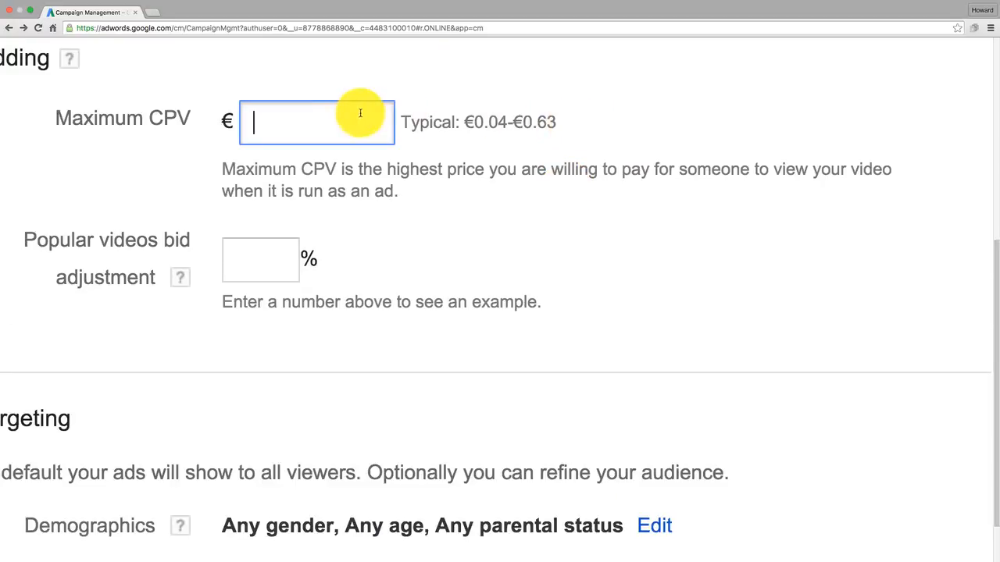
{"action": "type", "text": "."}
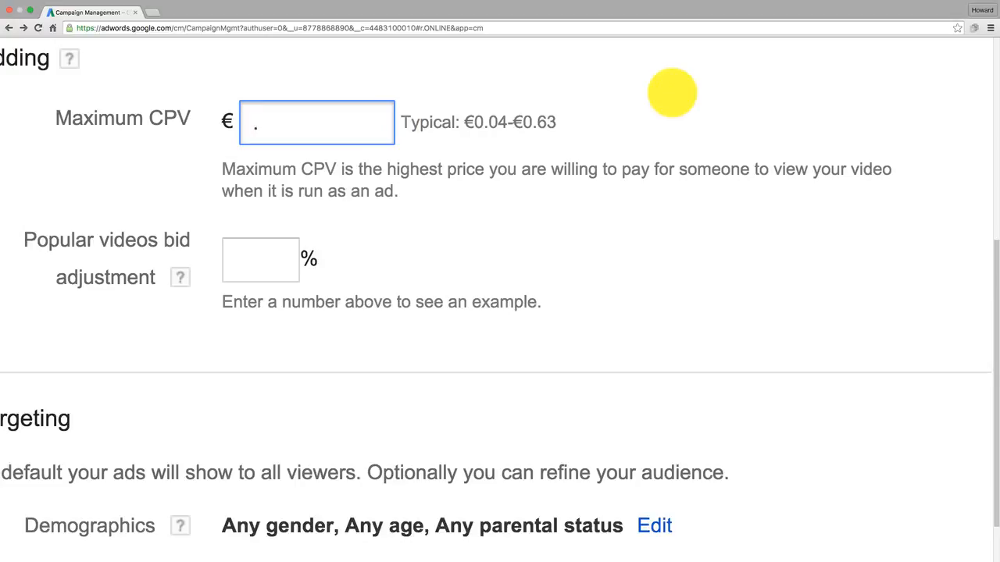
{"action": "type", "text": "01"}
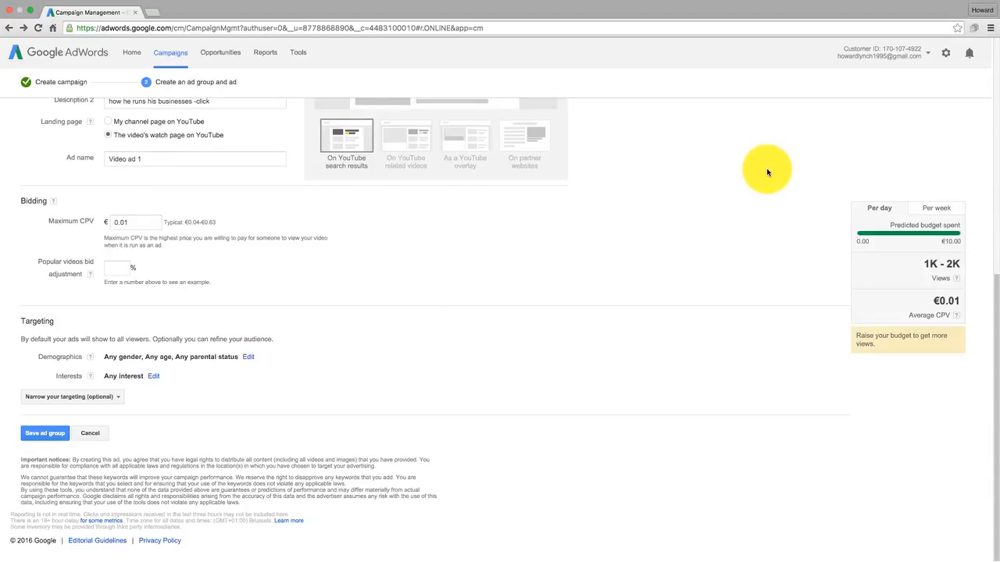
{"action": "mouse_move", "coordinate": [924, 305]}
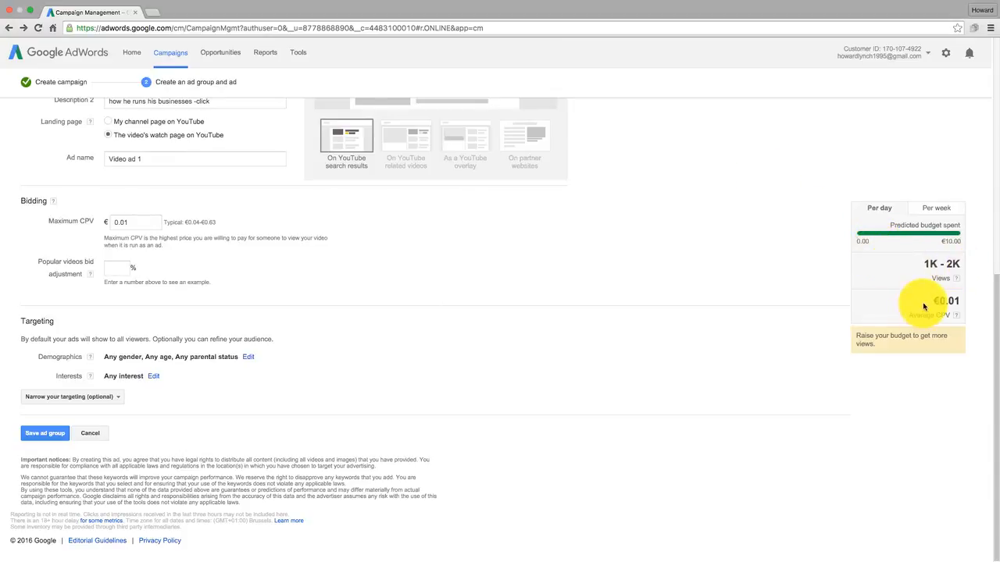
{"action": "mouse_move", "coordinate": [720, 211]}
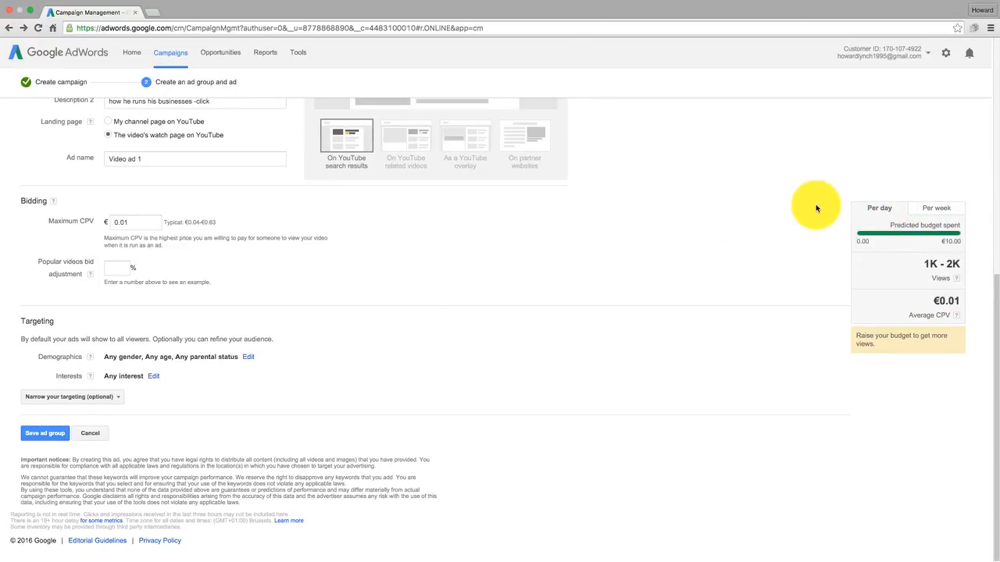
{"action": "mouse_move", "coordinate": [529, 242]}
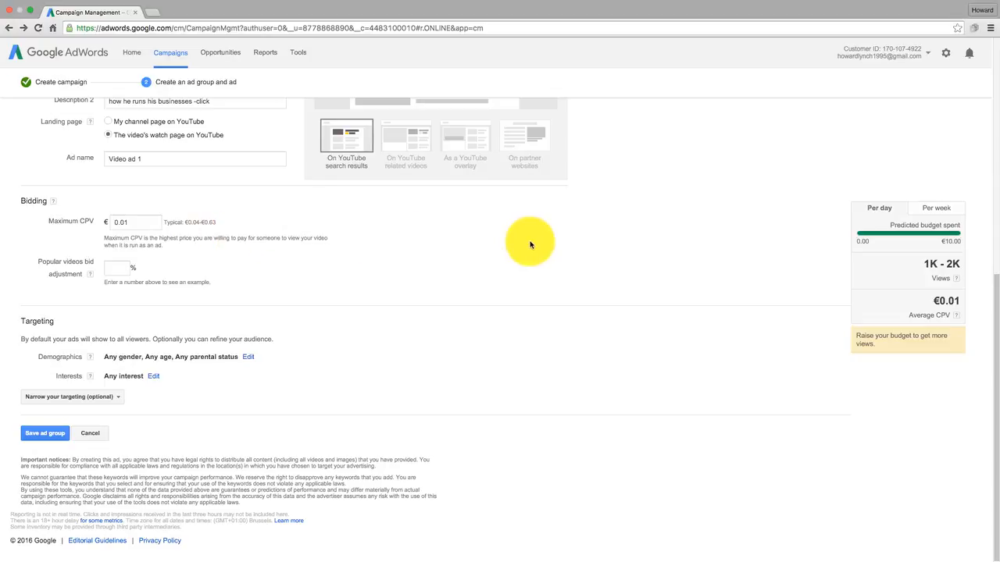
{"action": "mouse_move", "coordinate": [809, 260]}
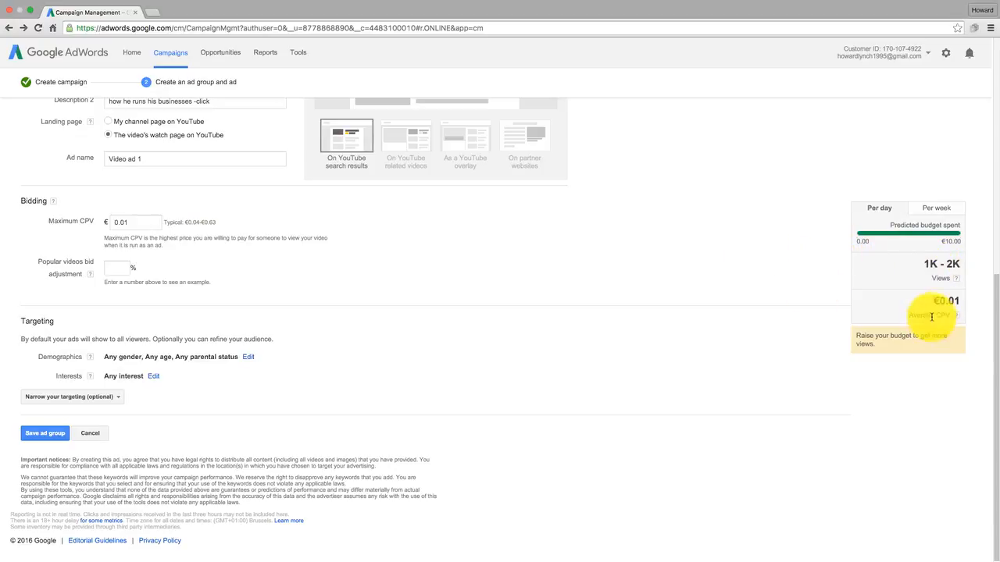
{"action": "mouse_move", "coordinate": [888, 305]}
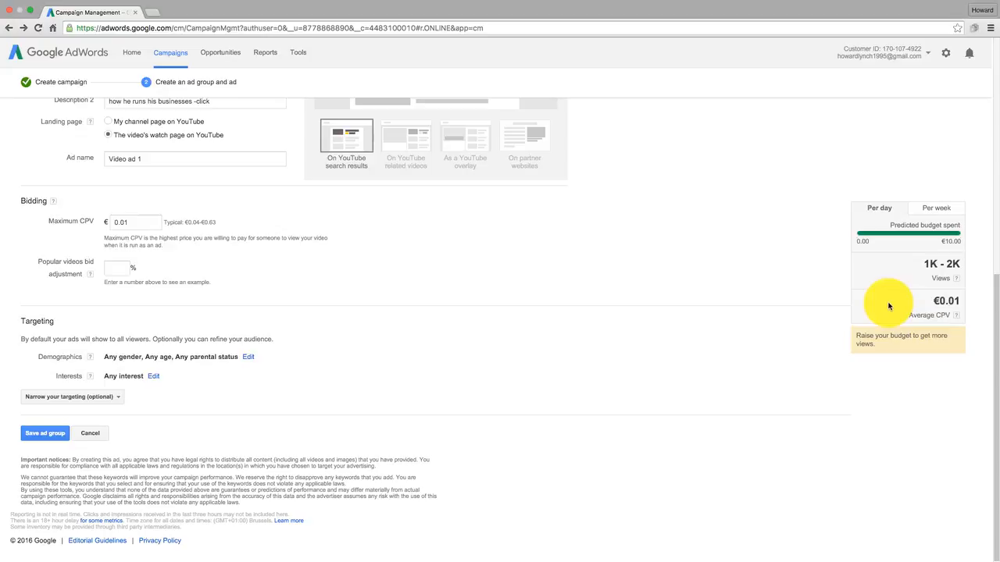
{"action": "mouse_move", "coordinate": [734, 304]}
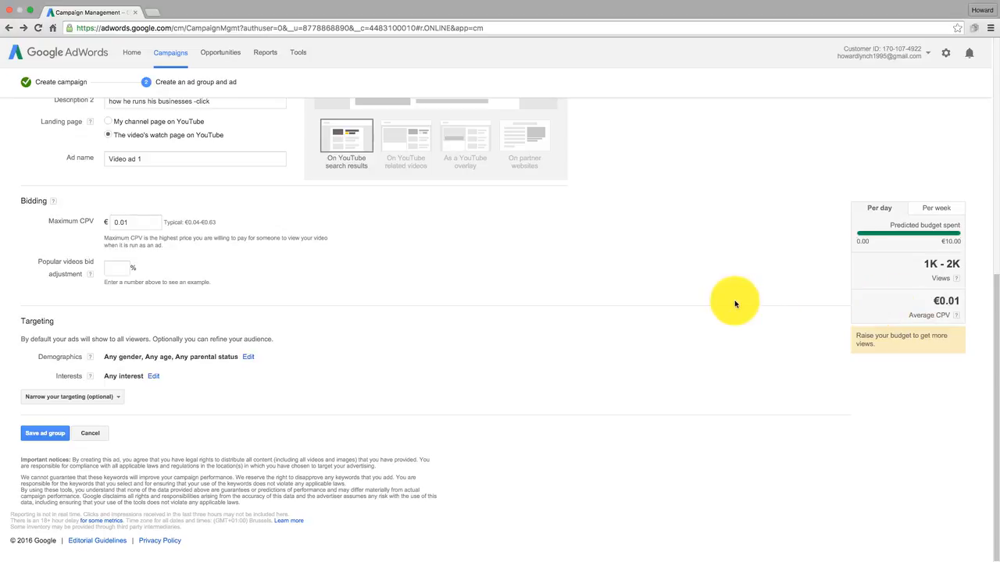
{"action": "mouse_move", "coordinate": [353, 258]}
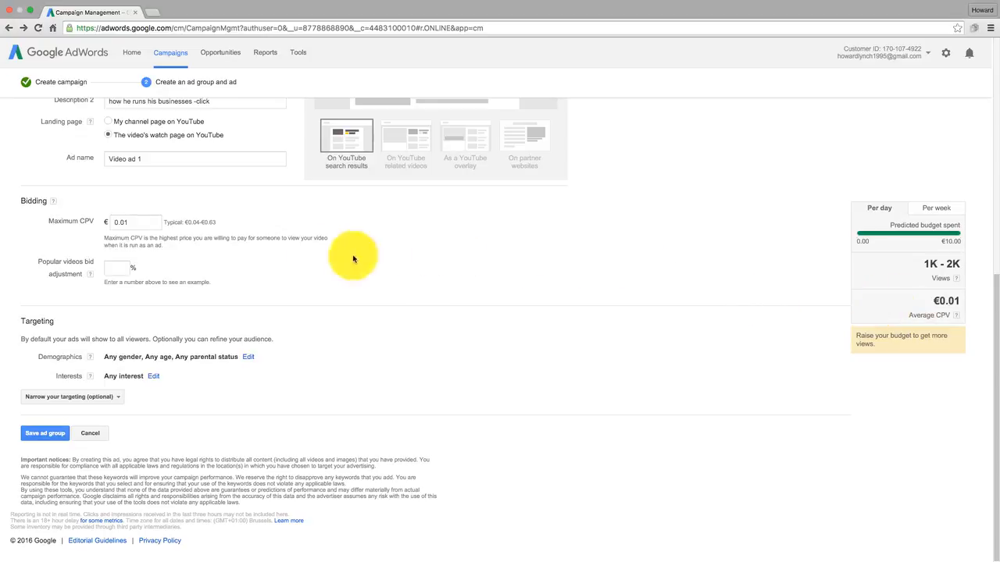
{"action": "mouse_move", "coordinate": [457, 276]}
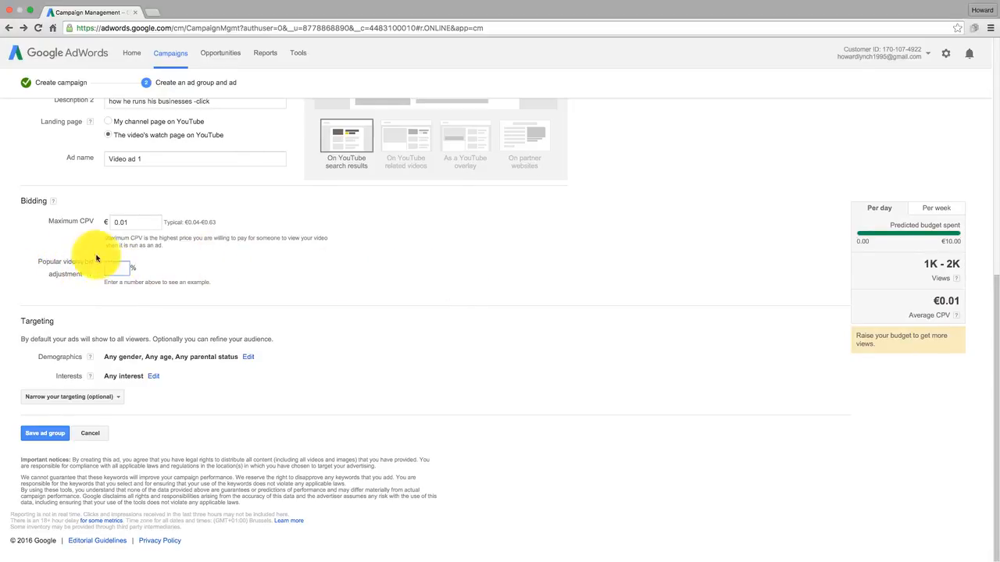
{"action": "mouse_move", "coordinate": [257, 306]}
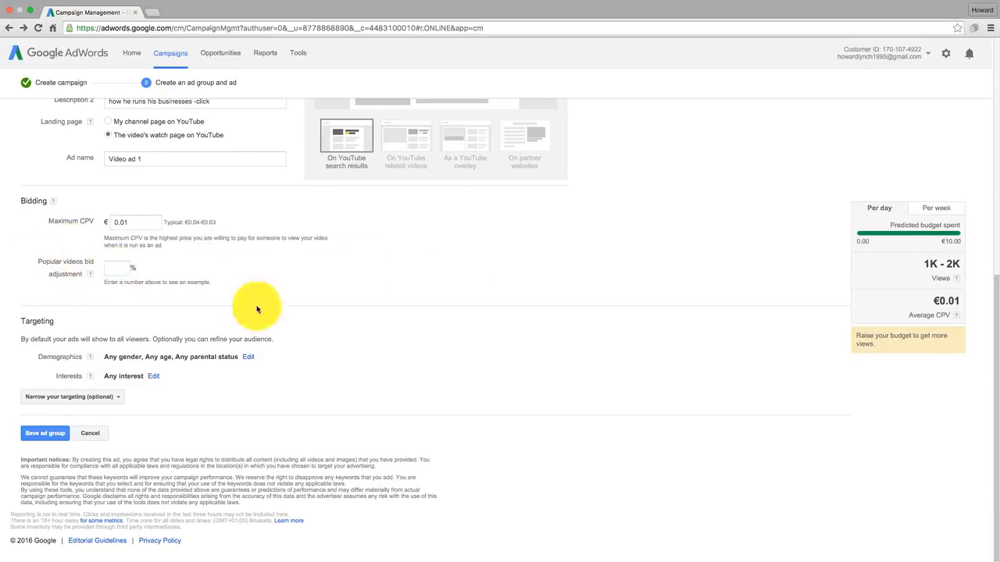
{"action": "mouse_move", "coordinate": [558, 352]}
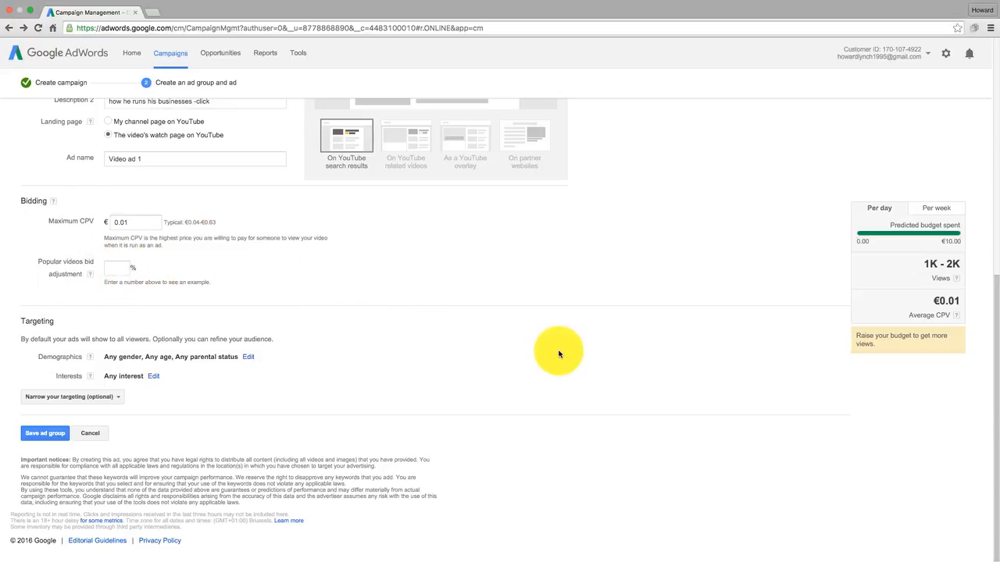
{"action": "mouse_move", "coordinate": [616, 365]}
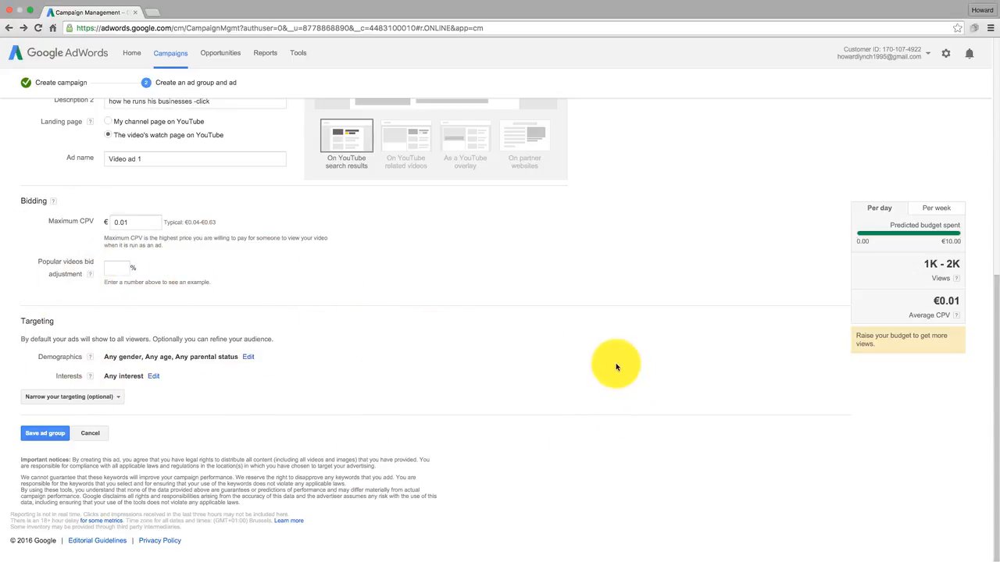
{"action": "mouse_move", "coordinate": [293, 362]}
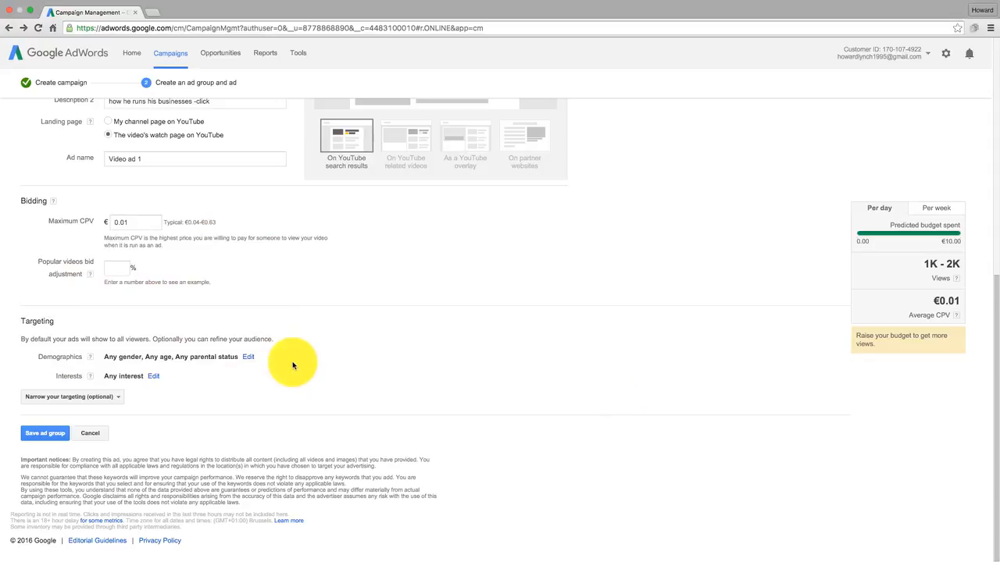
Open Demographics targeting and review the checked gender, age and parental status groups.
{"action": "left_click", "coordinate": [249, 357]}
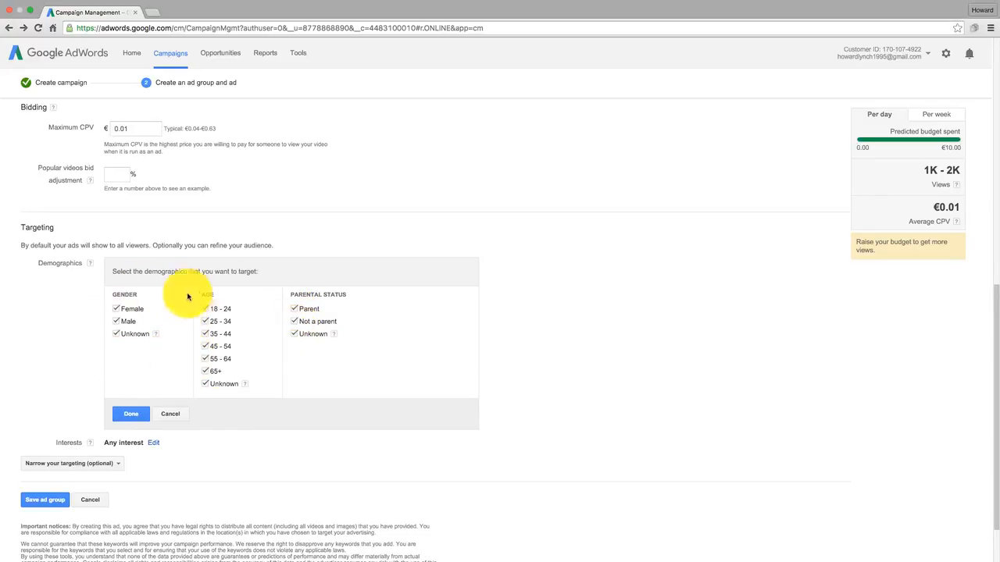
{"action": "scroll", "scroll_direction": "down", "scroll_amount": 3}
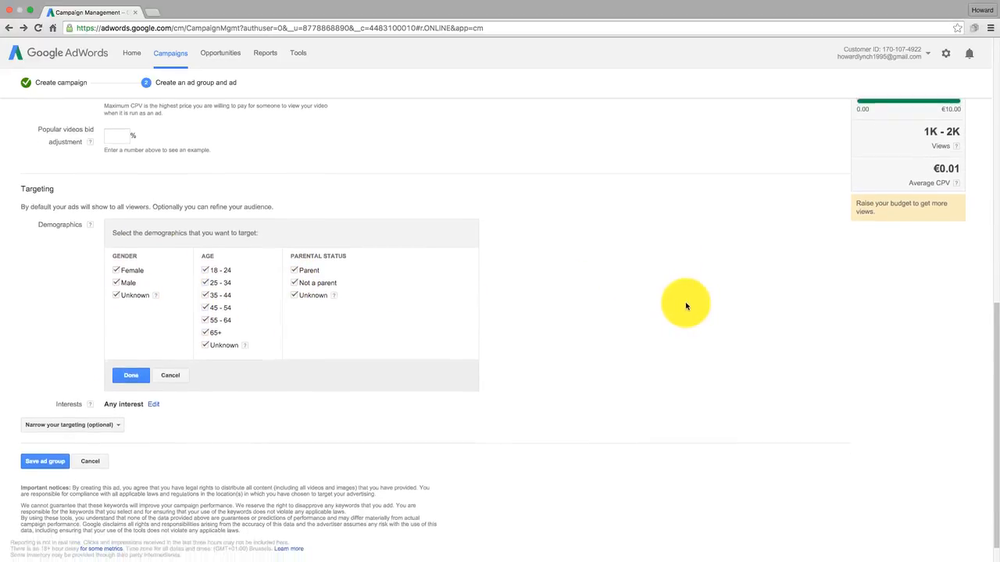
{"action": "scroll", "scroll_direction": "down", "scroll_amount": 3}
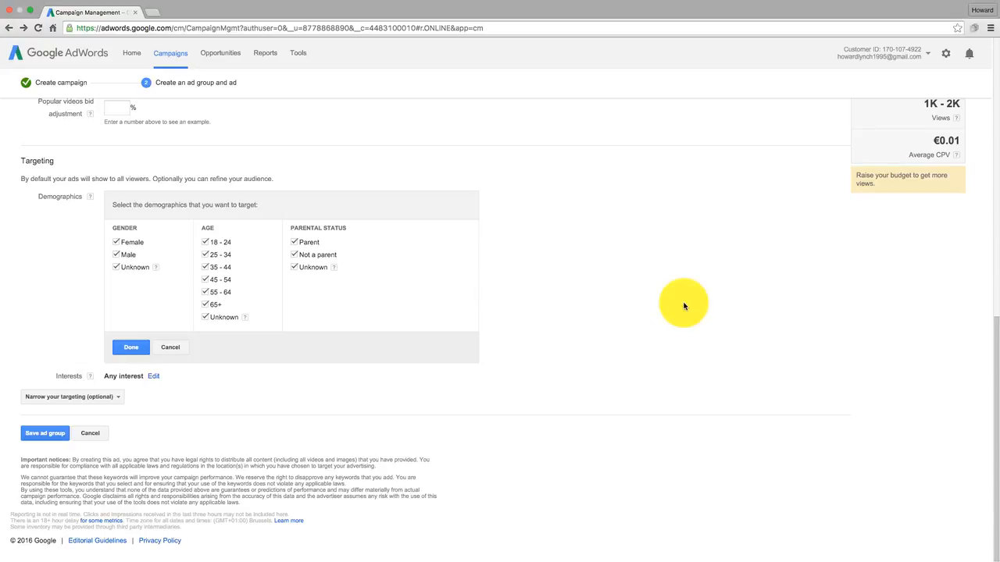
{"action": "mouse_move", "coordinate": [638, 299]}
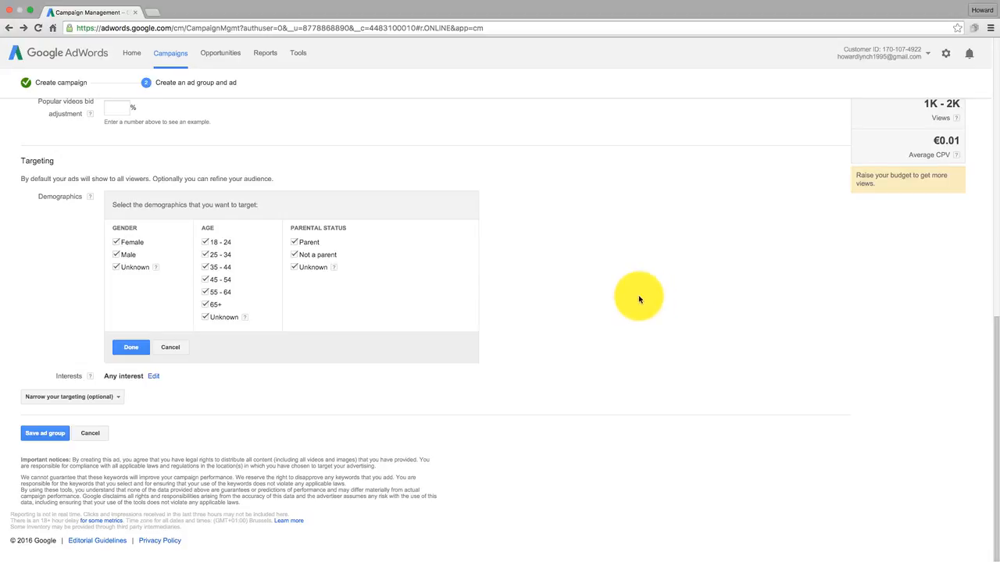
{"action": "mouse_move", "coordinate": [630, 295]}
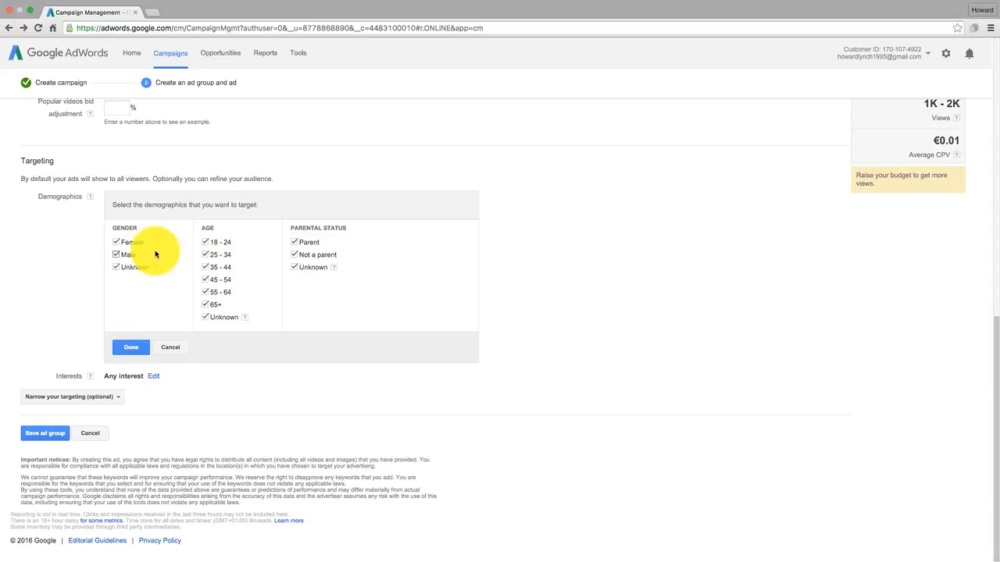
{"action": "mouse_move", "coordinate": [629, 348]}
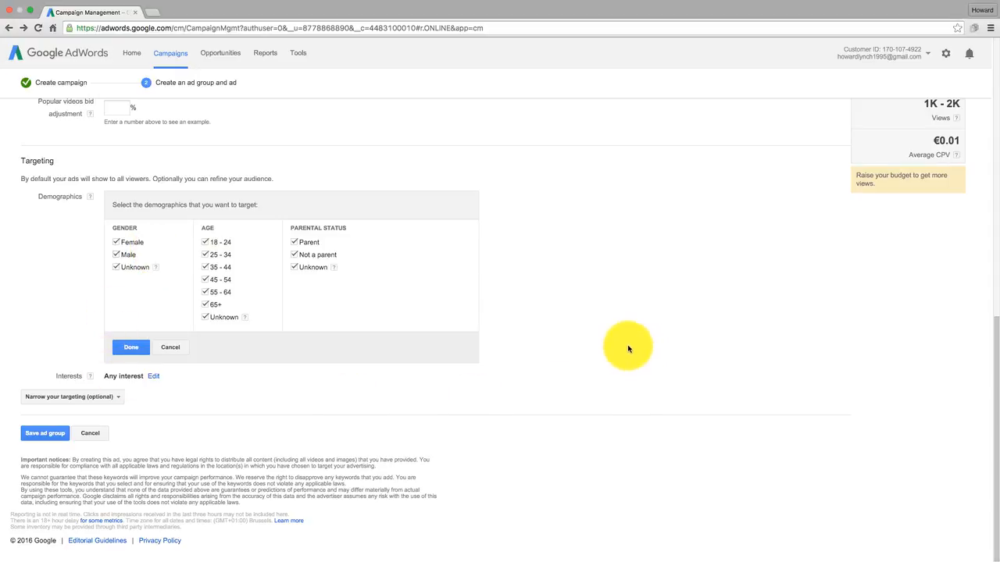
{"action": "mouse_move", "coordinate": [633, 345]}
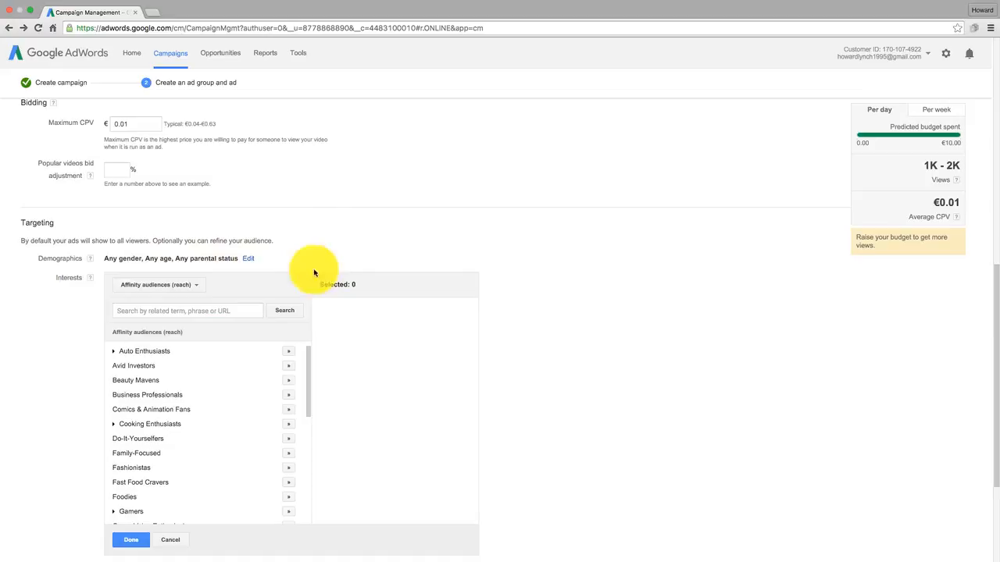
{"action": "scroll", "scroll_direction": "down", "scroll_amount": 3}
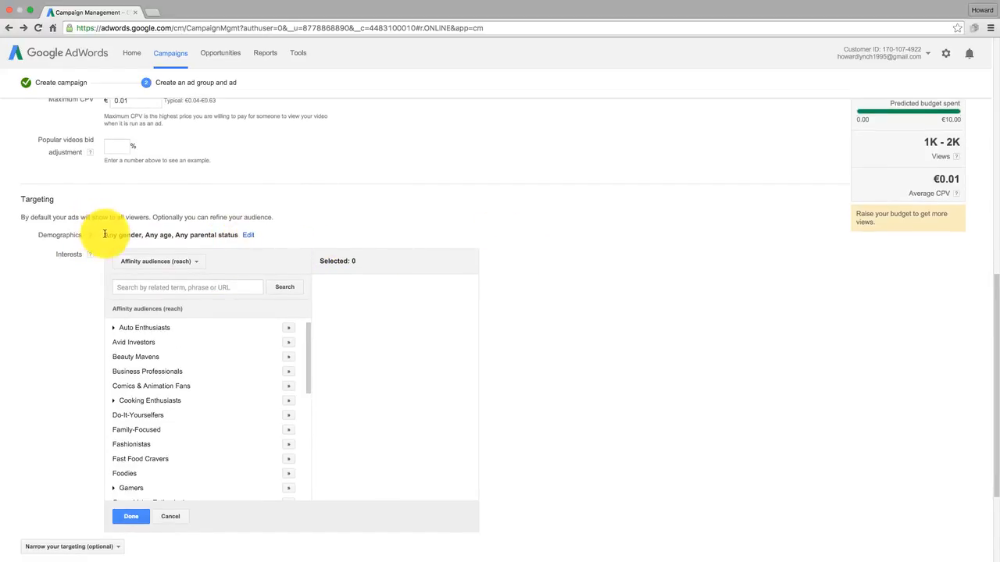
{"action": "mouse_move", "coordinate": [590, 277]}
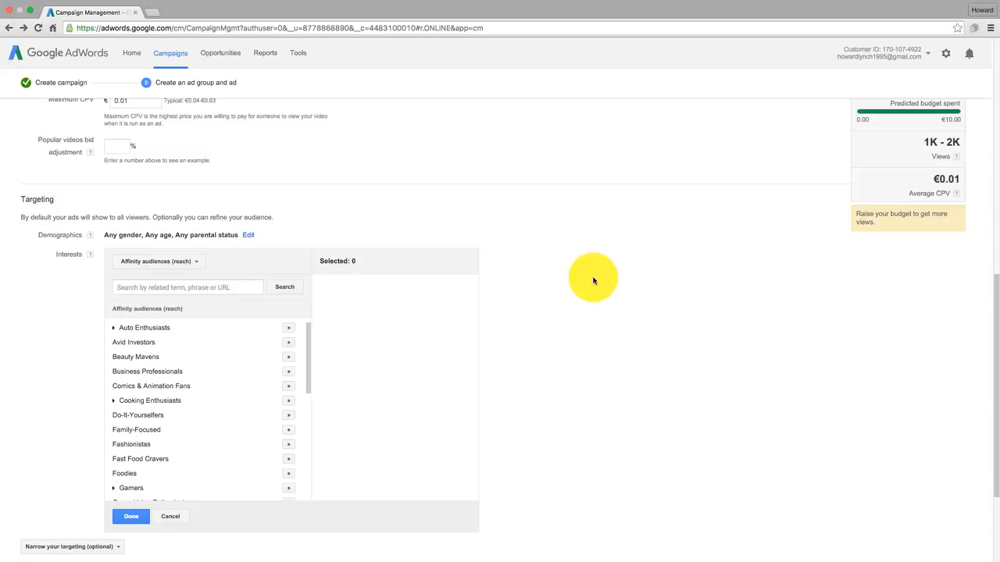
{"action": "mouse_move", "coordinate": [585, 252]}
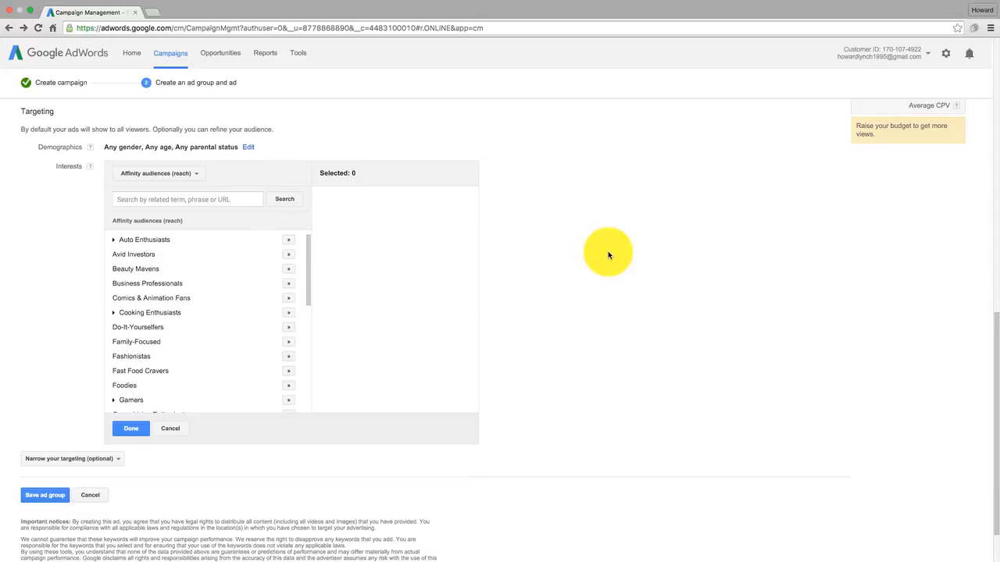
{"action": "scroll", "scroll_direction": "down", "scroll_amount": 3}
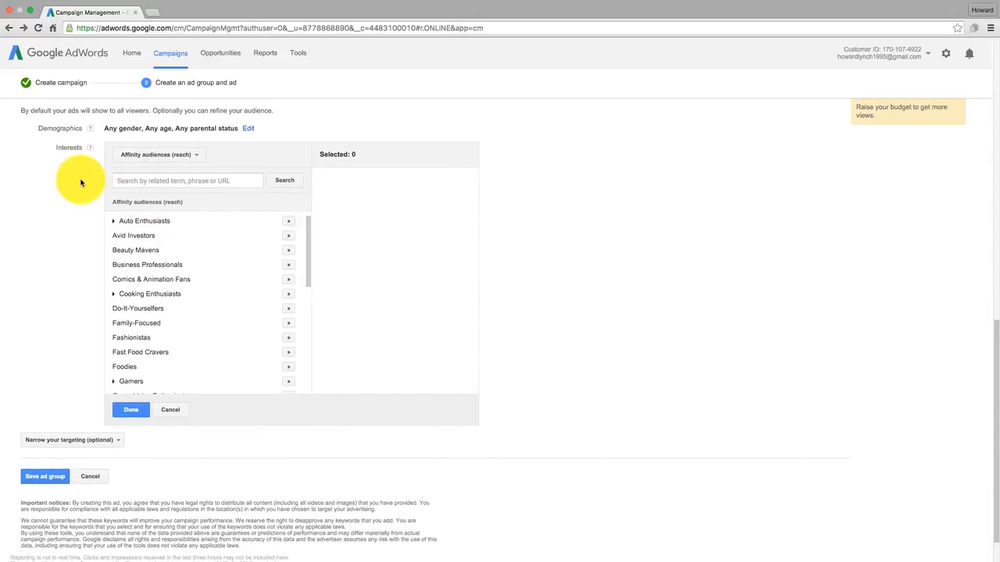
{"action": "mouse_move", "coordinate": [637, 216]}
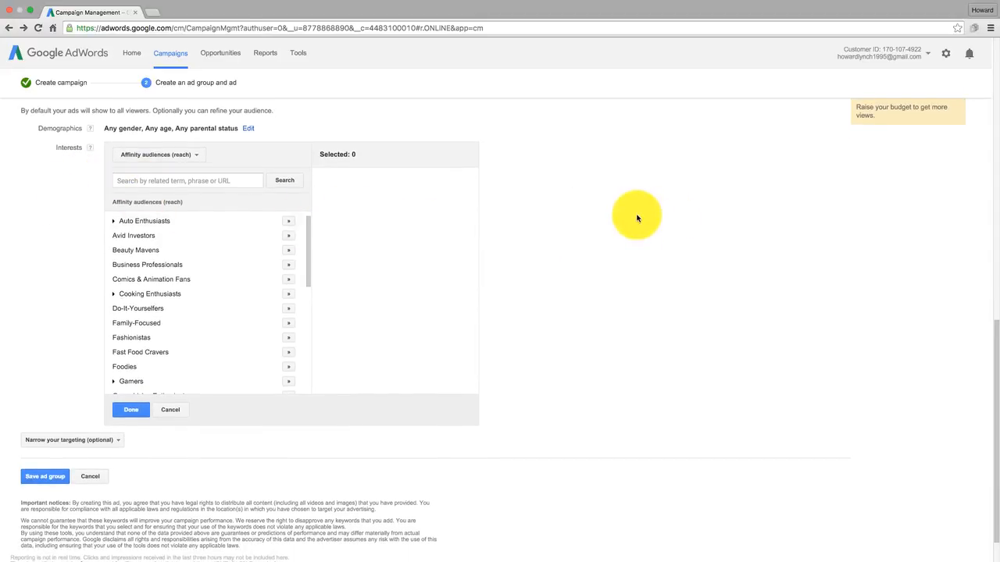
{"action": "mouse_move", "coordinate": [289, 197]}
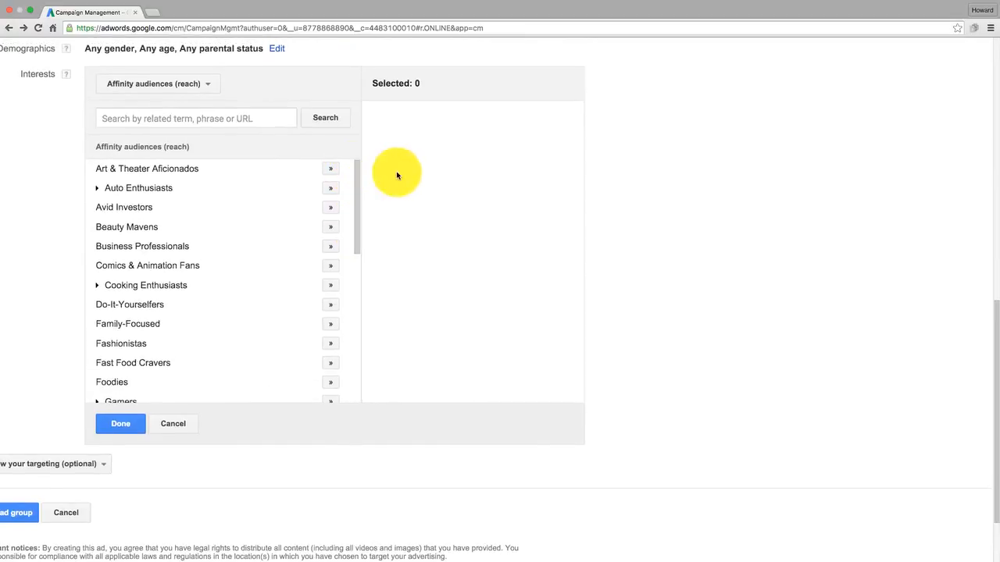
{"action": "mouse_move", "coordinate": [742, 189]}
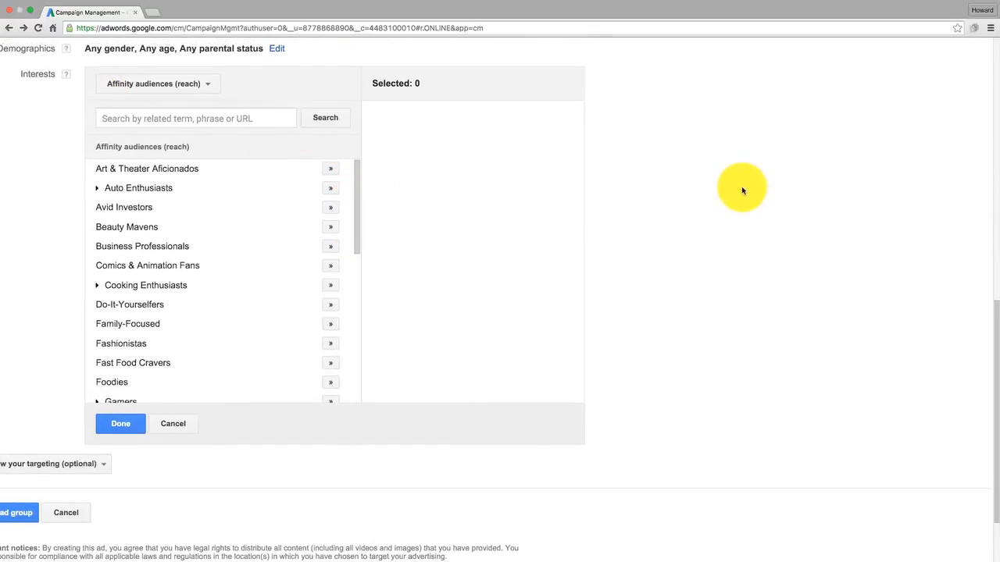
Add the Hardcore Gamers affinity audience from Gamers, after adding and removing Gamers itself.
{"action": "scroll", "scroll_direction": "down", "scroll_amount": 3}
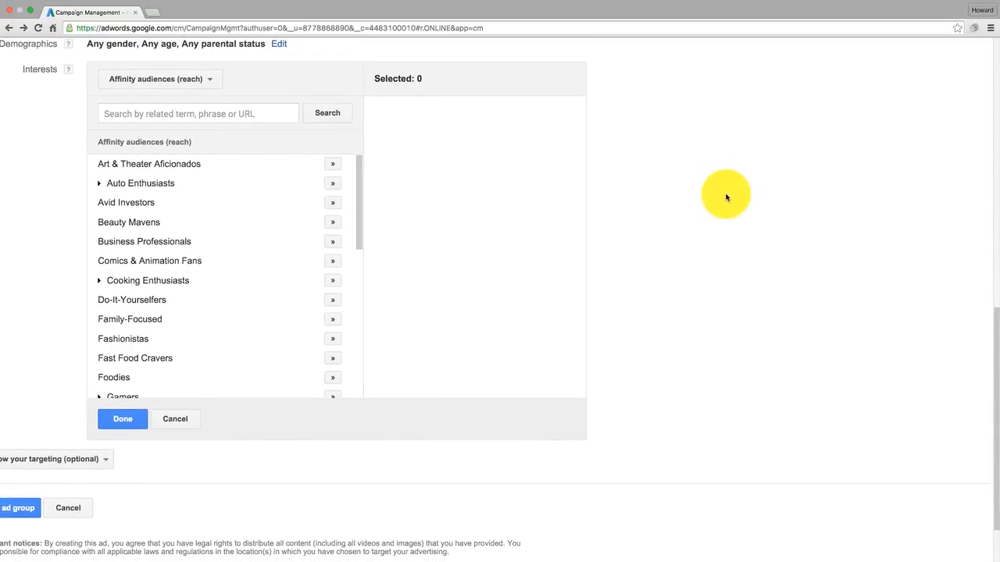
{"action": "scroll", "scroll_direction": "down", "scroll_amount": 3}
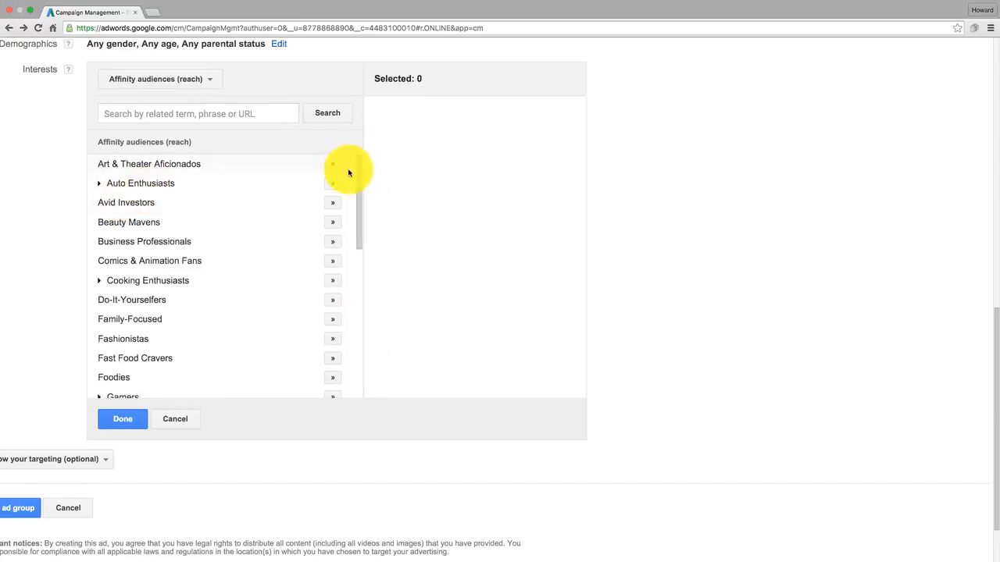
{"action": "scroll", "scroll_direction": "down", "scroll_amount": 3}
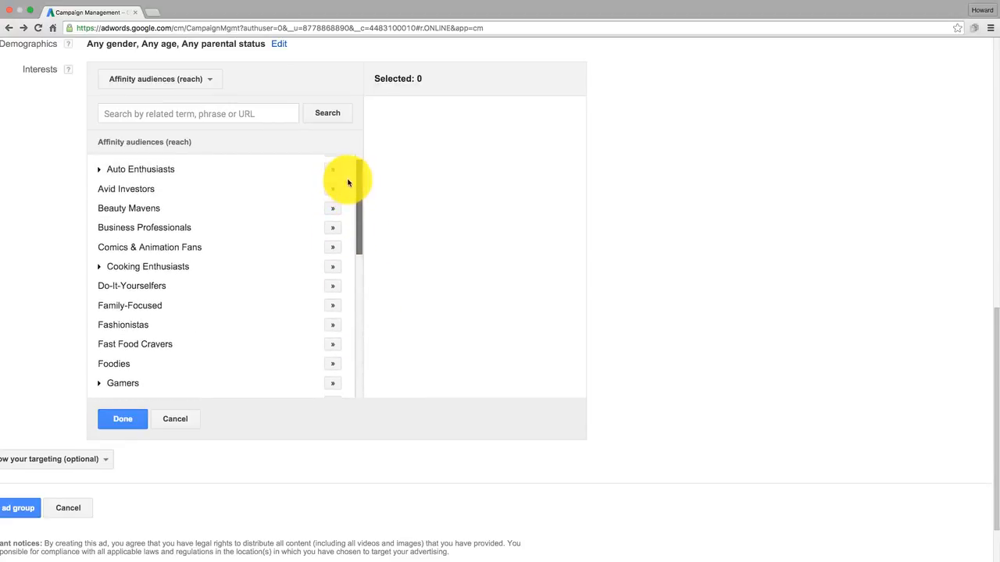
{"action": "scroll", "scroll_direction": "down", "scroll_amount": 3}
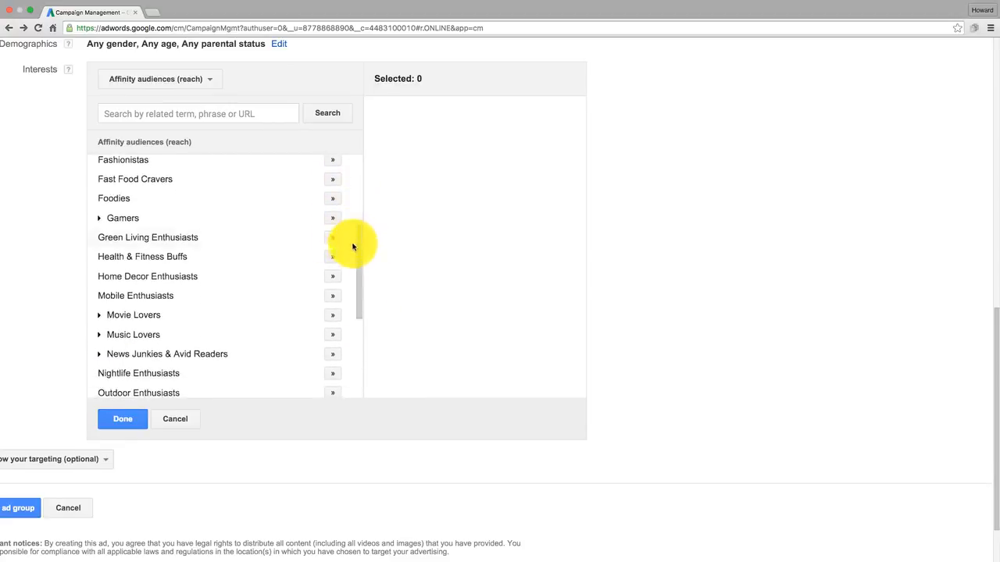
{"action": "left_click", "coordinate": [332, 218]}
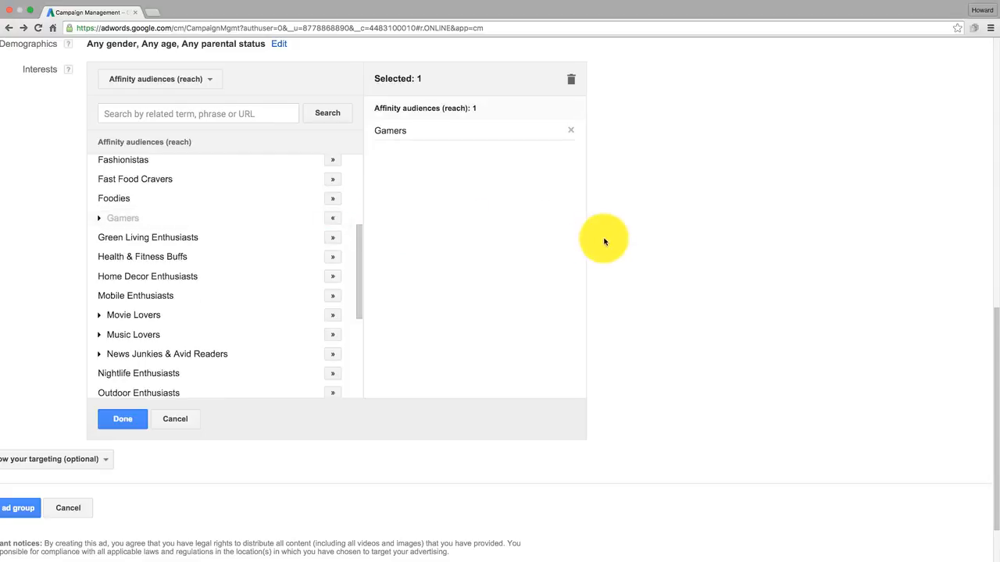
{"action": "left_click", "coordinate": [570, 131]}
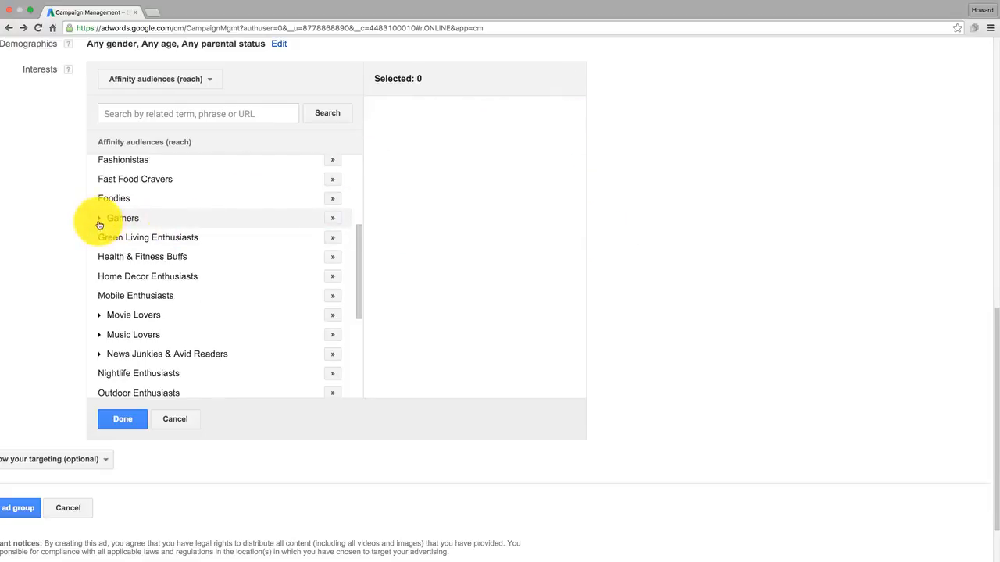
{"action": "left_click", "coordinate": [100, 218]}
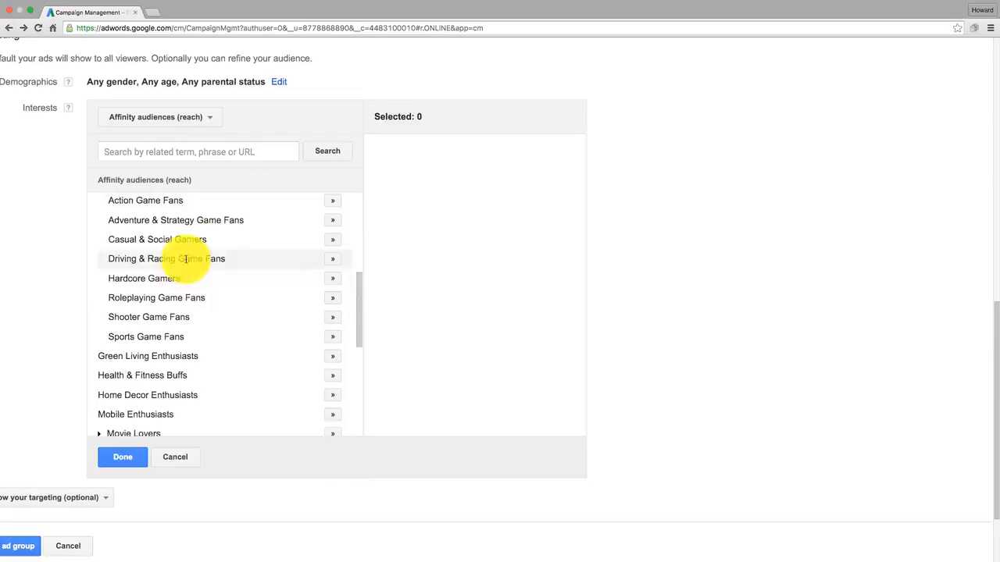
{"action": "mouse_move", "coordinate": [113, 281]}
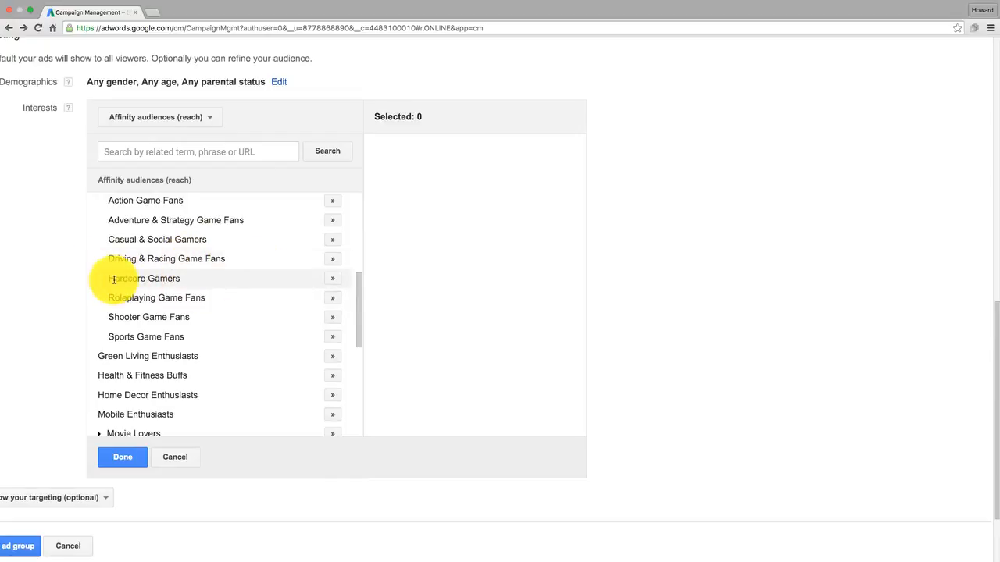
{"action": "mouse_move", "coordinate": [171, 281]}
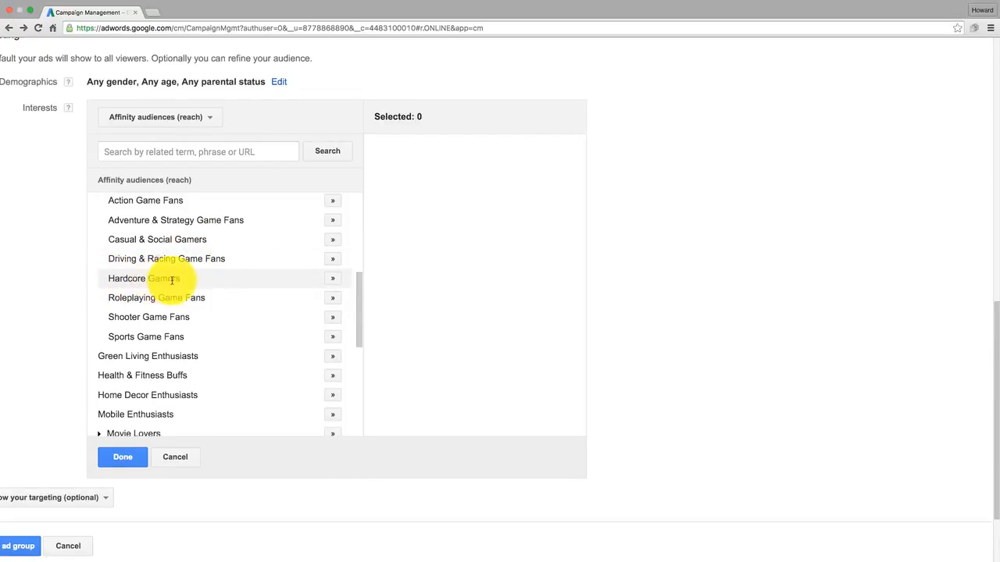
{"action": "mouse_move", "coordinate": [358, 290]}
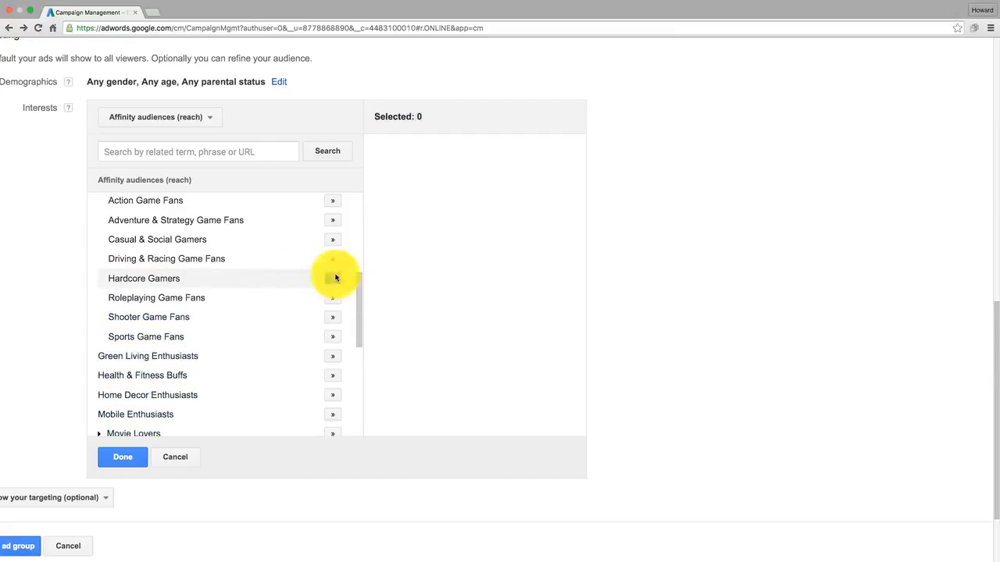
{"action": "left_click", "coordinate": [332, 278]}
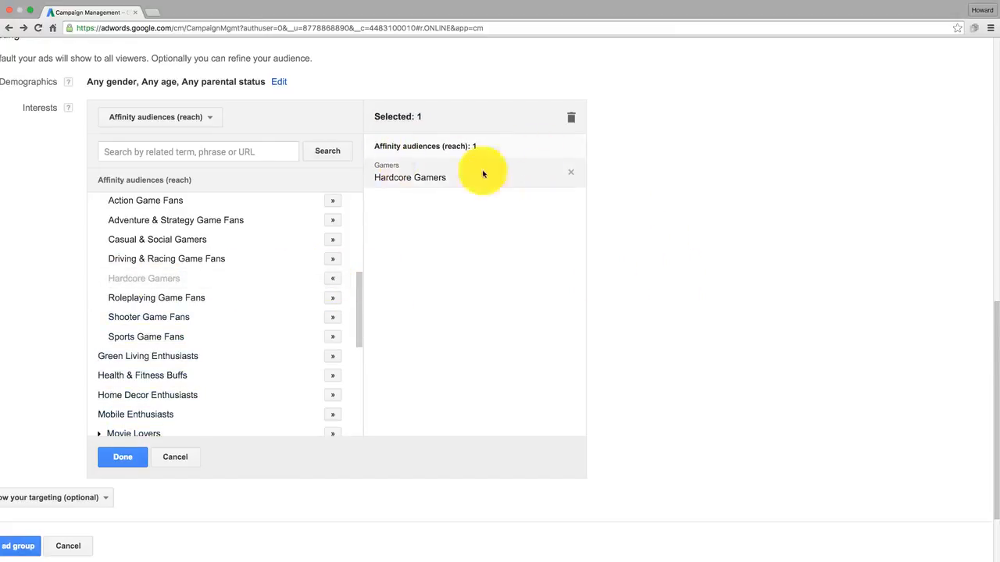
{"action": "scroll", "scroll_direction": "up", "scroll_amount": 3}
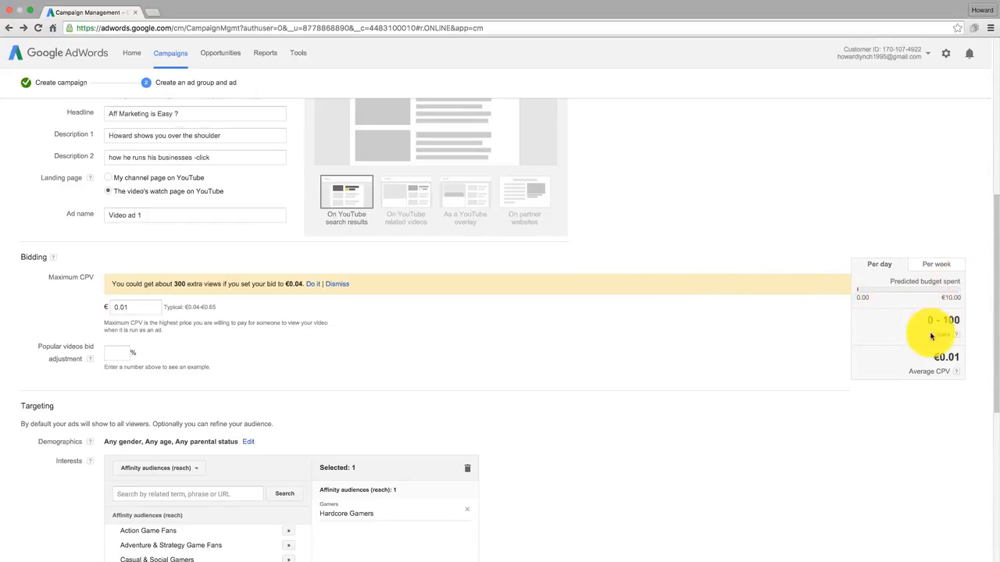
Try maximum CPV bids of 0.03 and then 0.05 and review the predicted views.
{"action": "scroll", "scroll_direction": "down", "scroll_amount": 3}
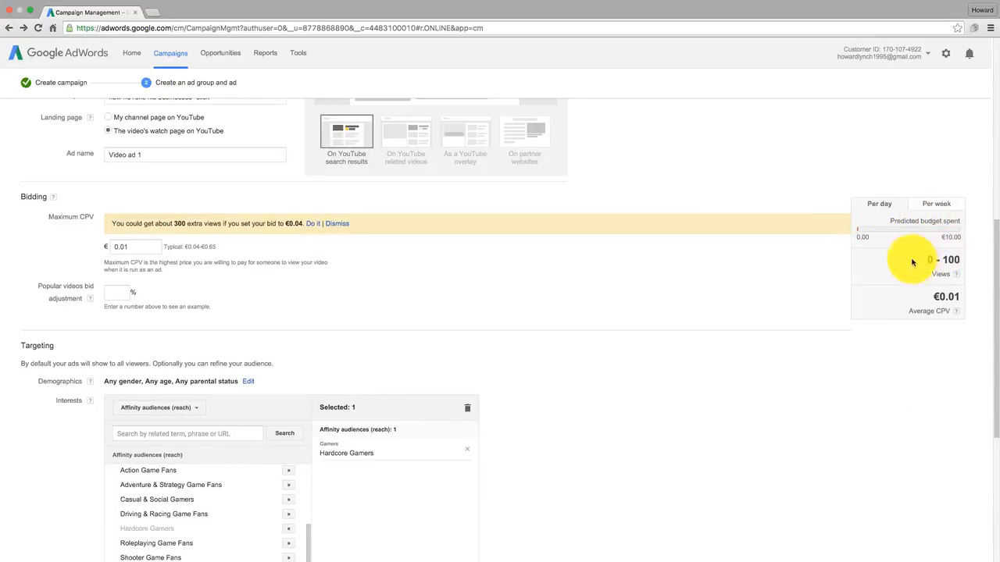
{"action": "scroll", "scroll_direction": "down", "scroll_amount": 3}
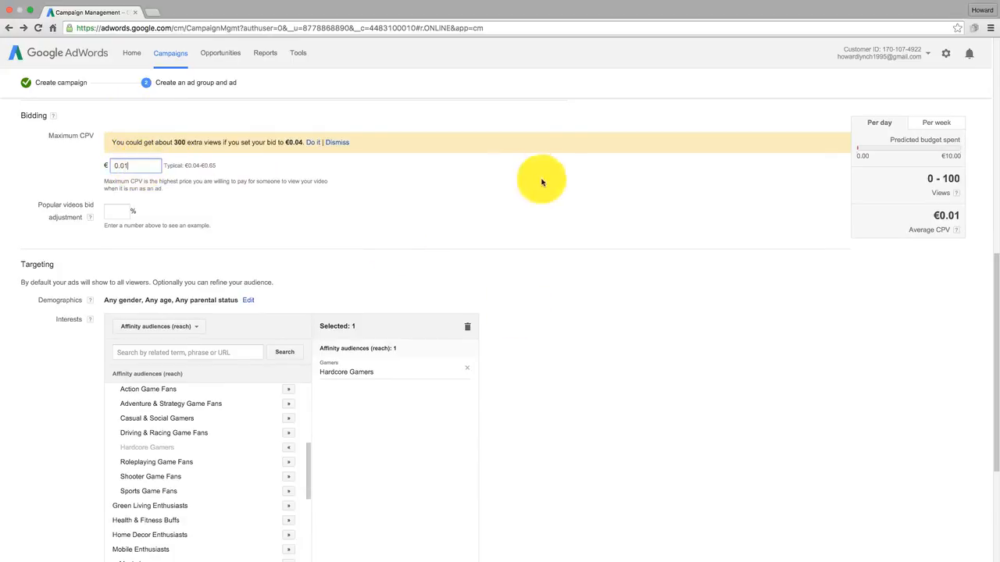
{"action": "type", "text": "0.03"}
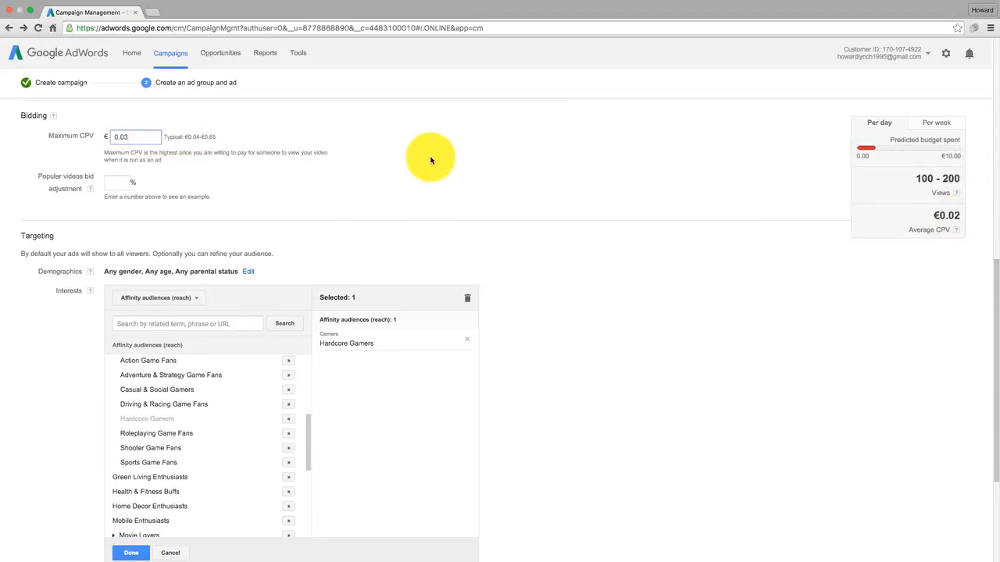
{"action": "type", "text": "0.05"}
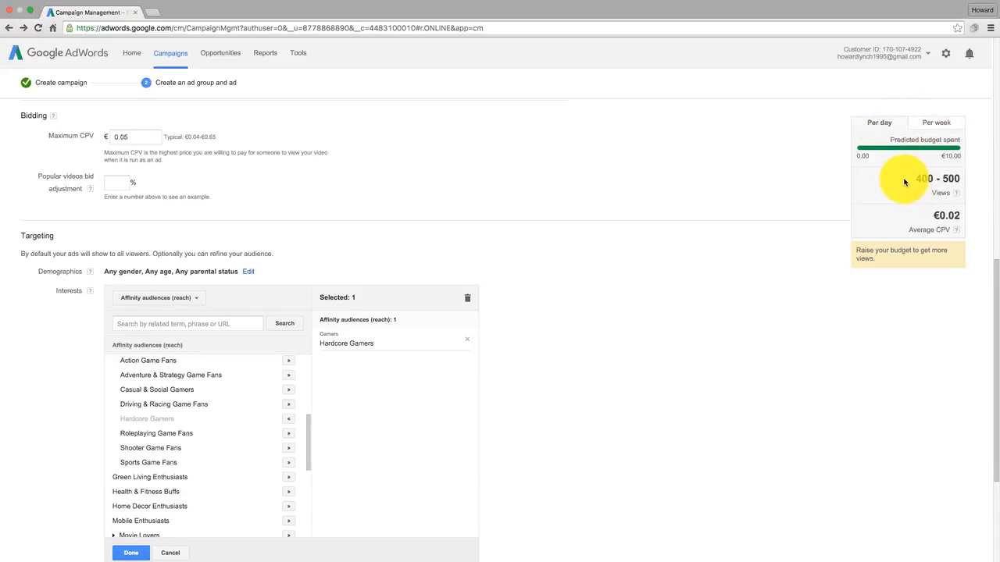
{"action": "mouse_move", "coordinate": [982, 198]}
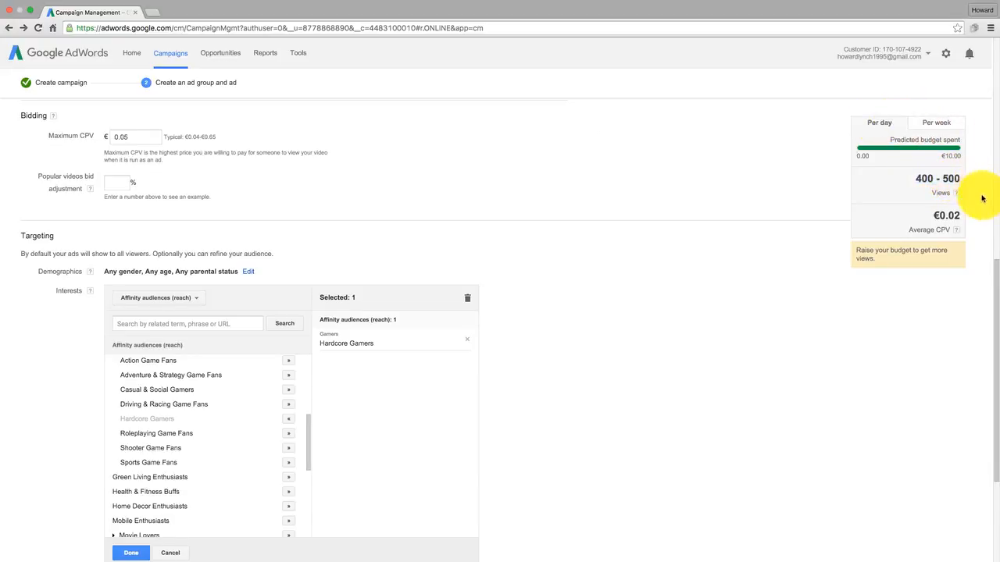
{"action": "mouse_move", "coordinate": [353, 107]}
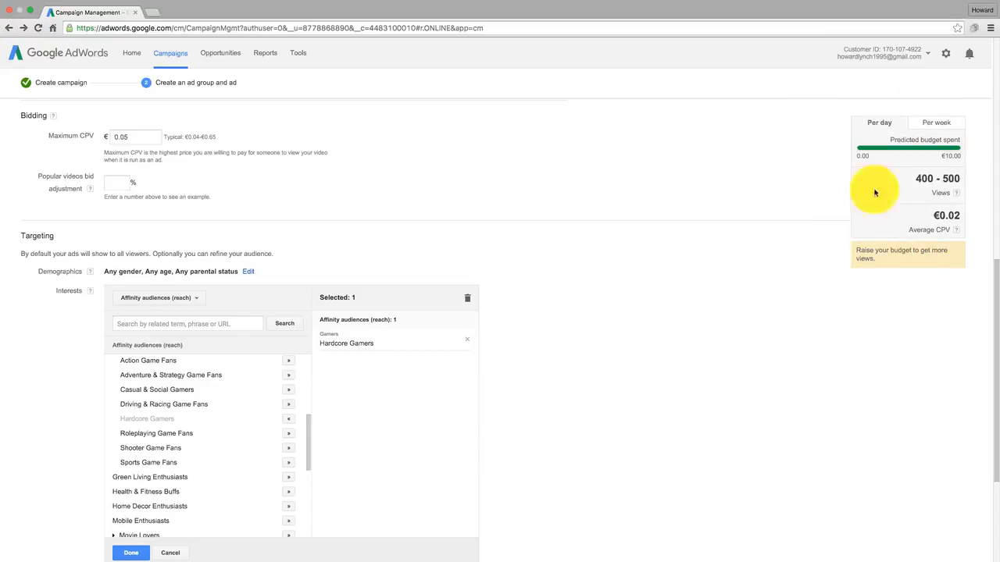
{"action": "scroll", "scroll_direction": "down", "scroll_amount": 3}
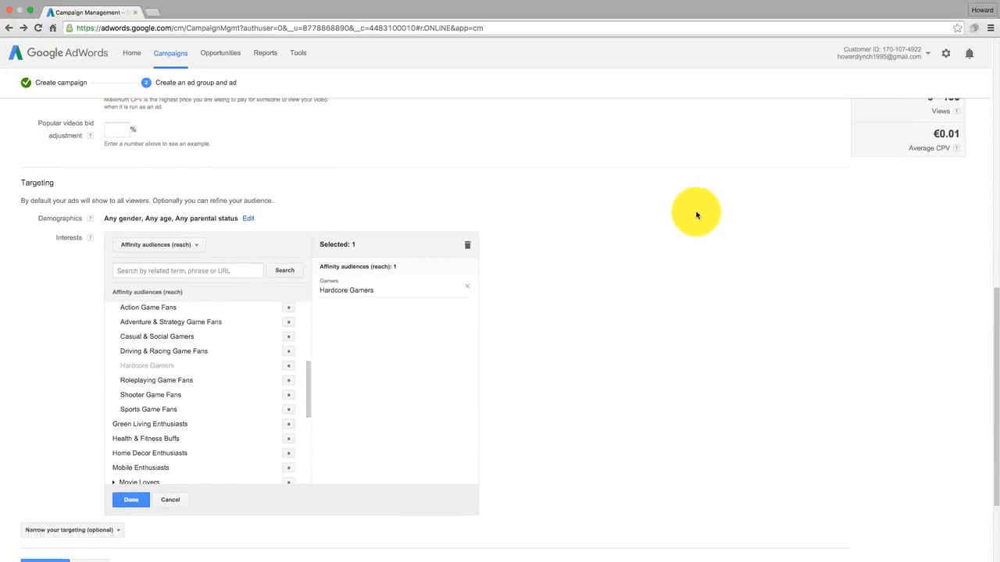
Scroll down the ad group page toward the interest targeting and bid settings.
{"action": "scroll", "scroll_direction": "down", "scroll_amount": 3}
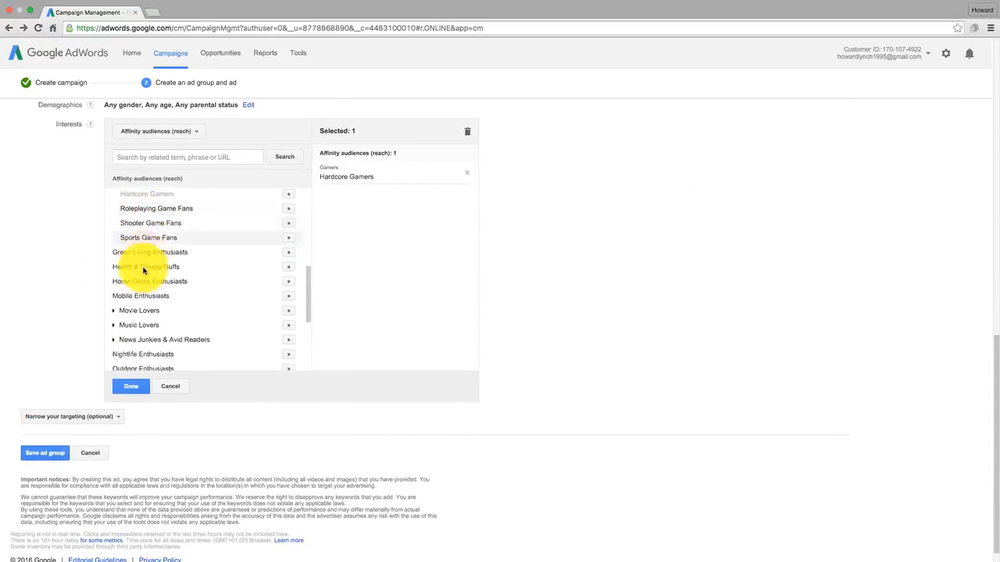
{"action": "scroll", "scroll_direction": "down", "scroll_amount": 3}
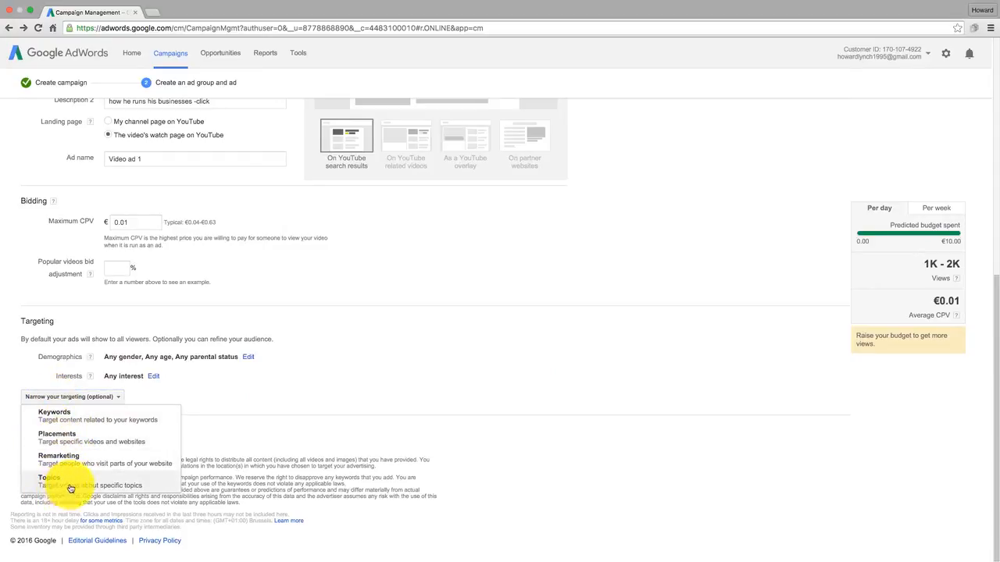
{"action": "mouse_move", "coordinate": [57, 437]}
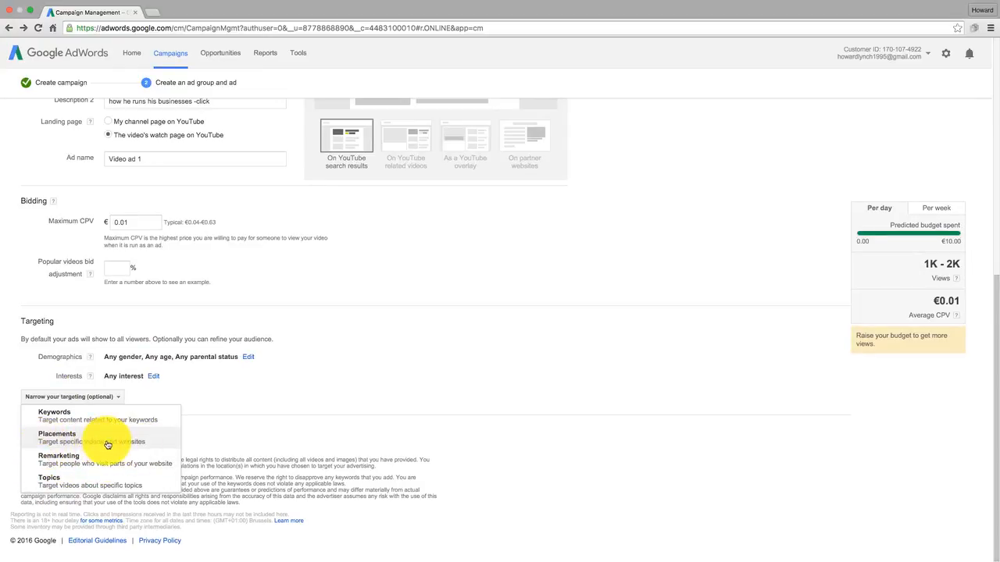
{"action": "mouse_move", "coordinate": [55, 415]}
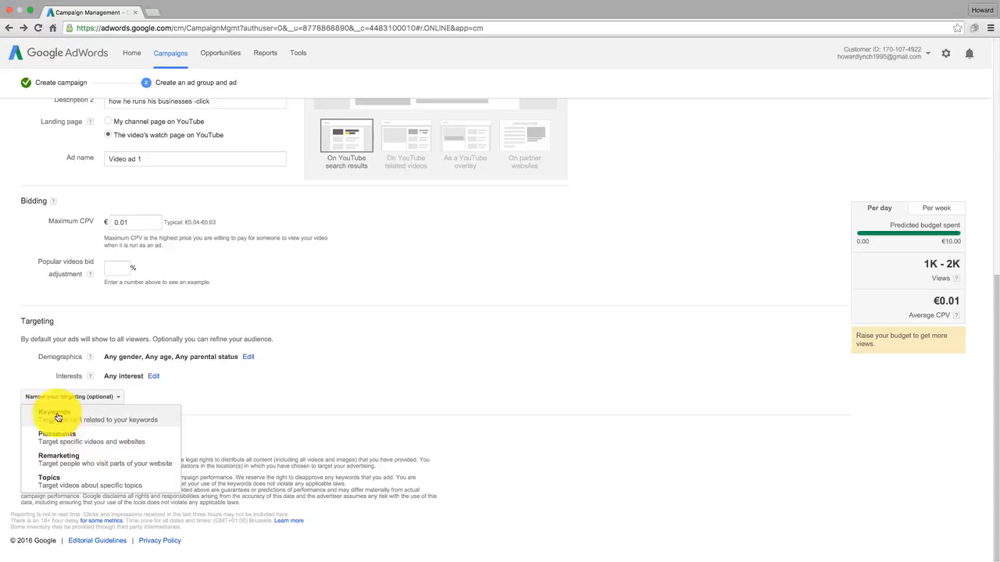
Add Keywords as a targeting option from the Narrow your targeting dropdown.
{"action": "left_click", "coordinate": [54, 415]}
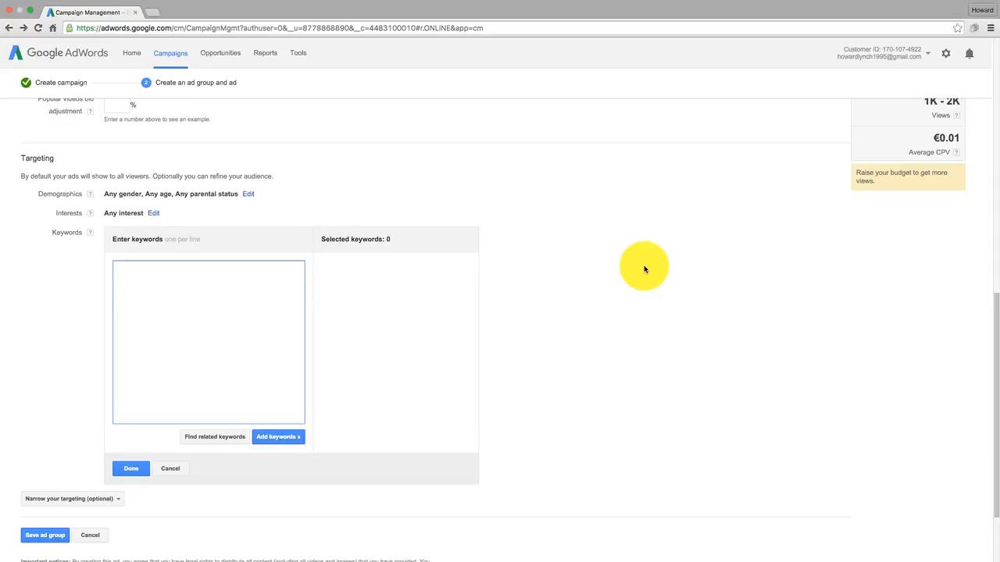
{"action": "mouse_move", "coordinate": [253, 334]}
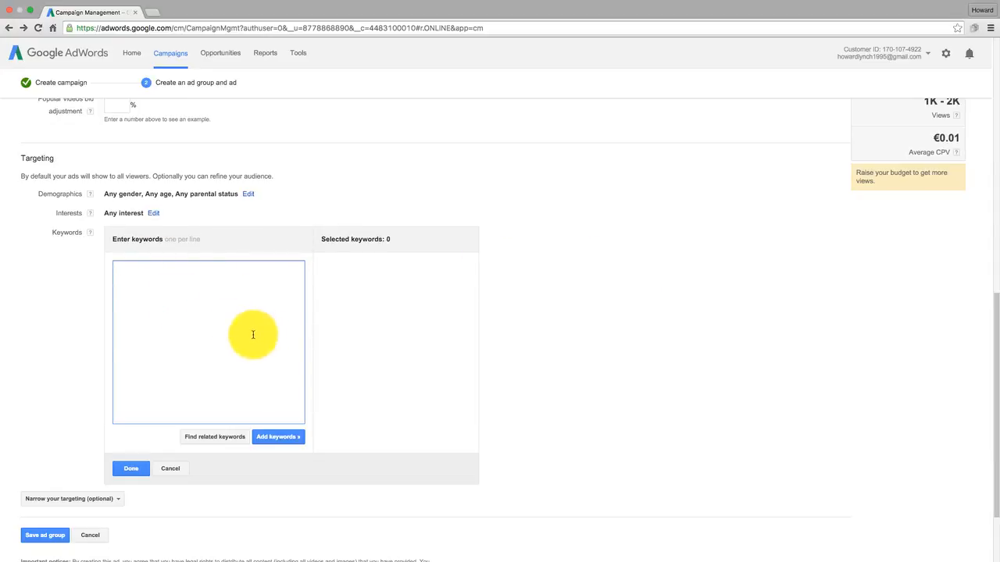
{"action": "scroll", "scroll_direction": "down", "scroll_amount": 3}
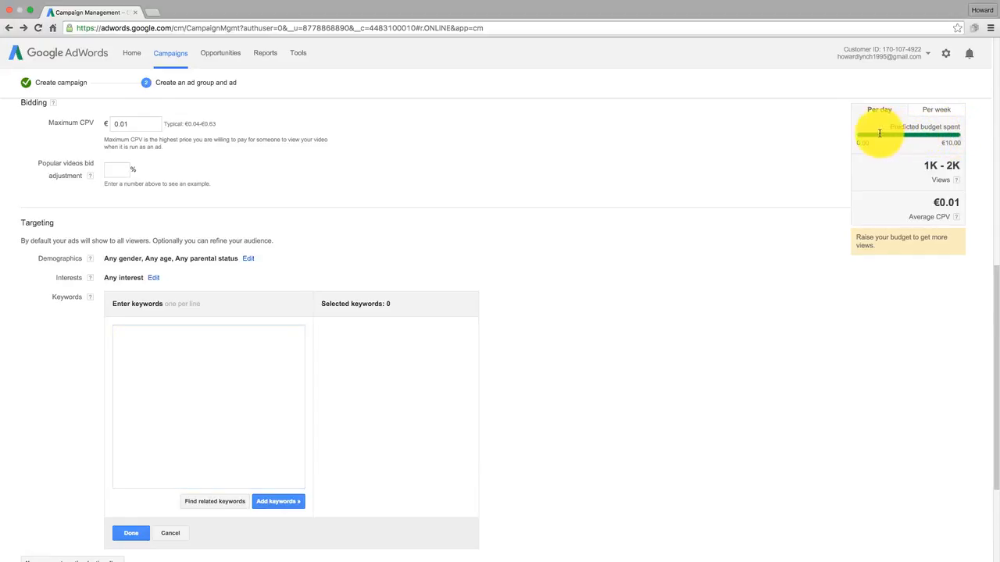
{"action": "scroll", "scroll_direction": "down", "scroll_amount": 3}
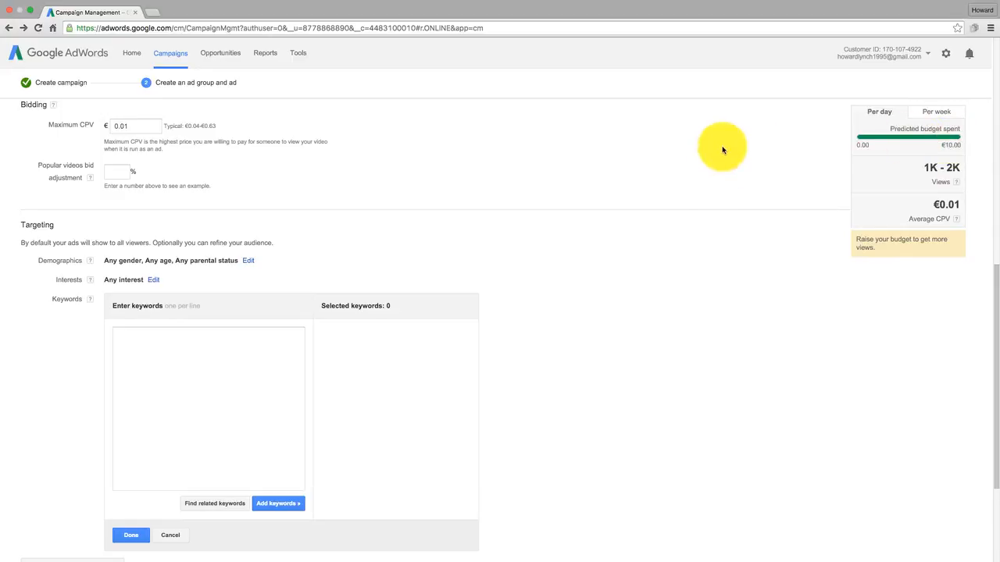
{"action": "scroll", "scroll_direction": "down", "scroll_amount": 3}
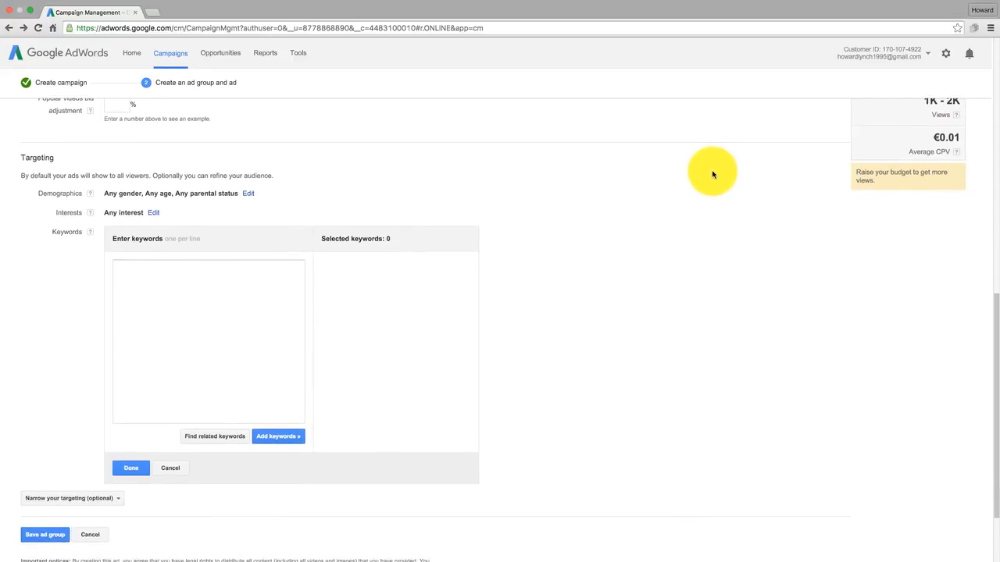
{"action": "mouse_move", "coordinate": [691, 175]}
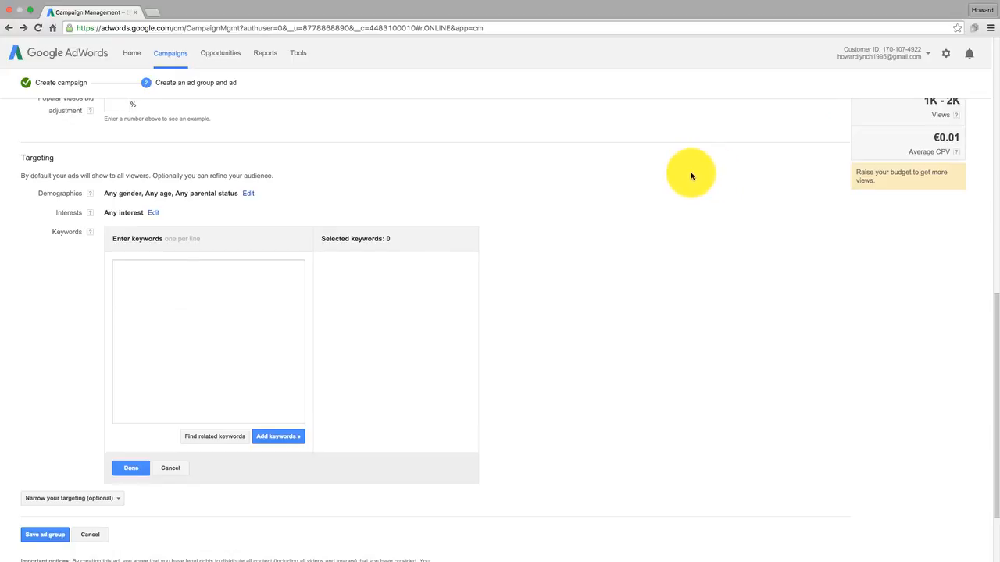
{"action": "mouse_move", "coordinate": [648, 187]}
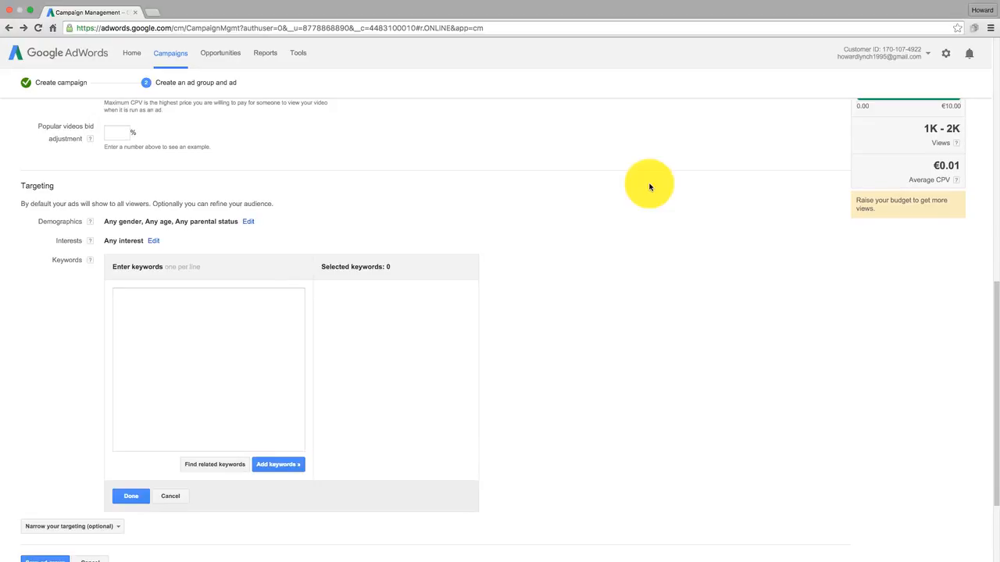
{"action": "mouse_move", "coordinate": [609, 199]}
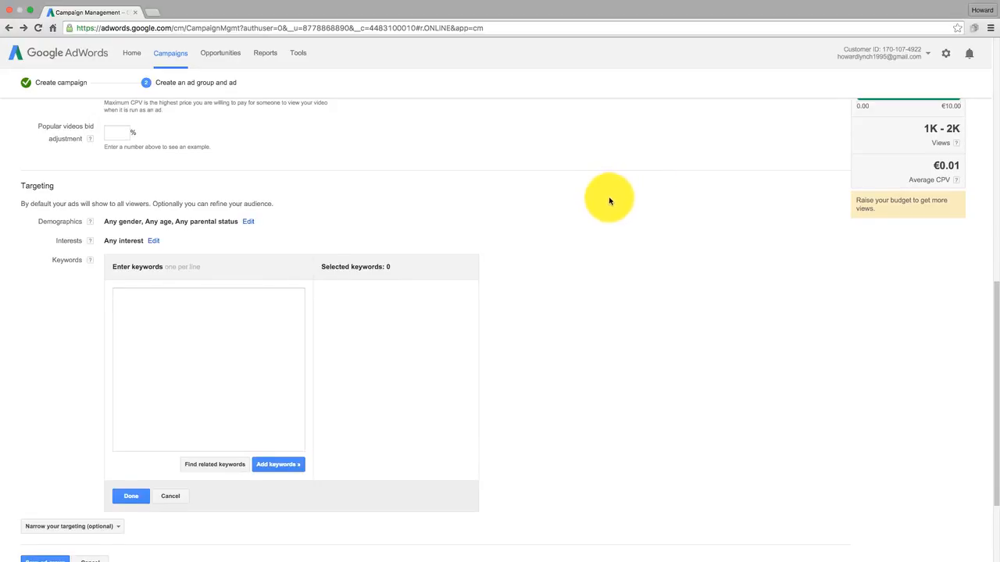
{"action": "scroll", "scroll_direction": "down", "scroll_amount": 3}
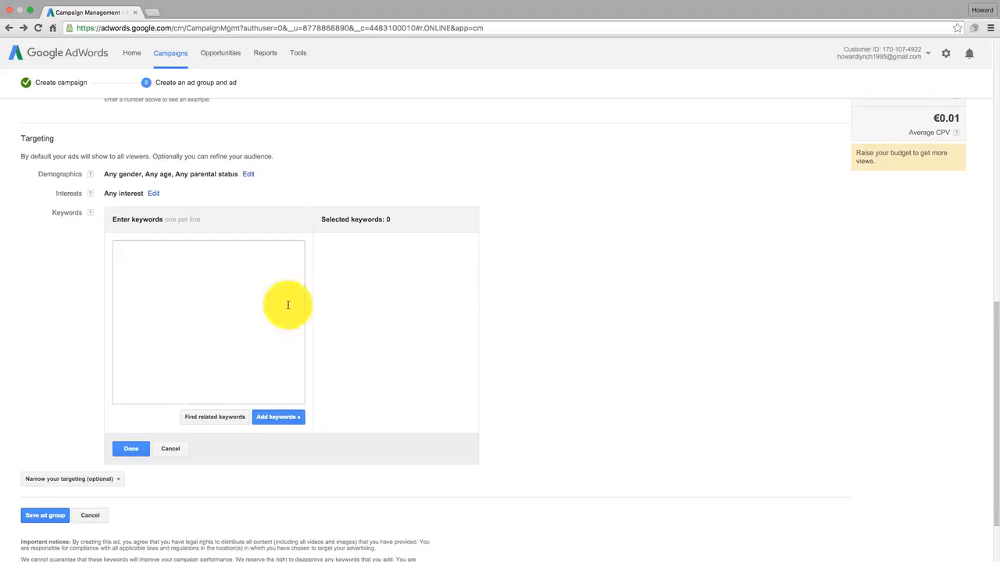
{"action": "mouse_move", "coordinate": [135, 393]}
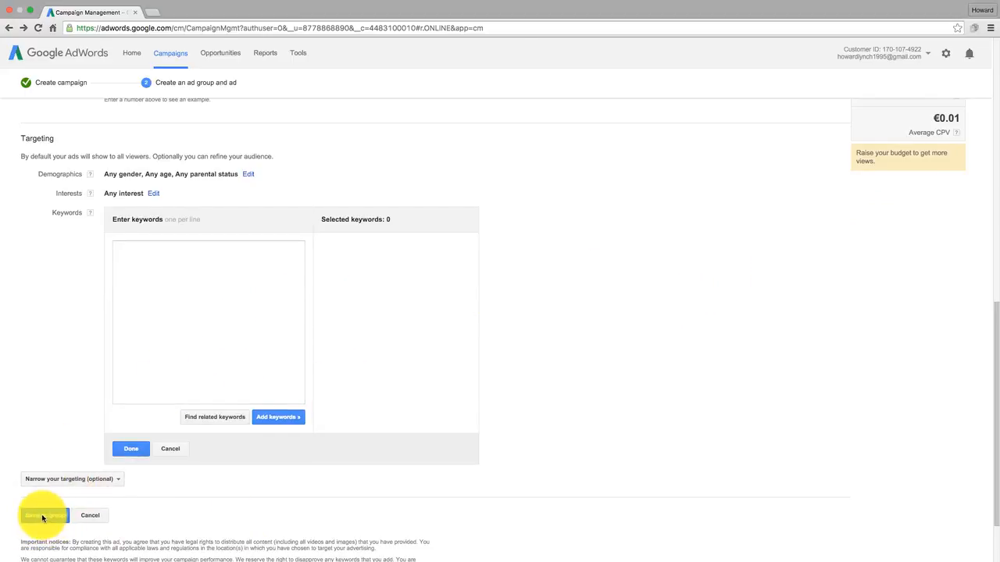
Save the ad group and scroll through the Ad group 1 results page.
{"action": "left_click", "coordinate": [43, 516]}
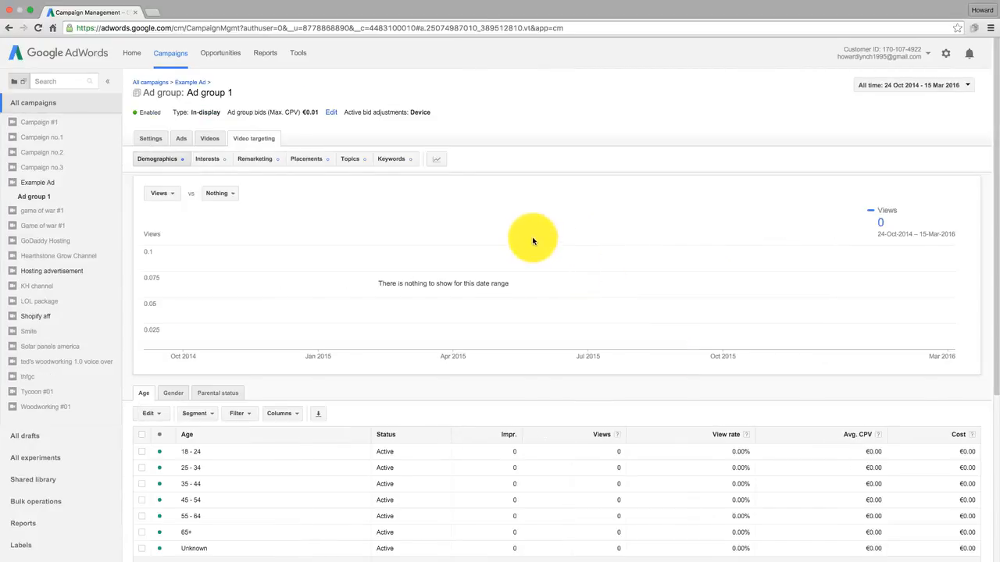
{"action": "scroll", "scroll_direction": "down", "scroll_amount": 3}
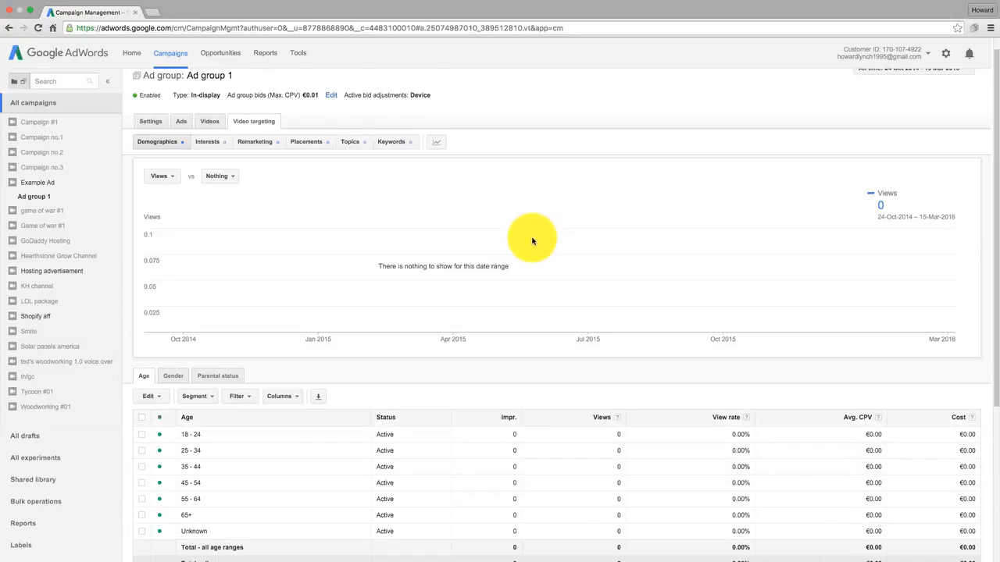